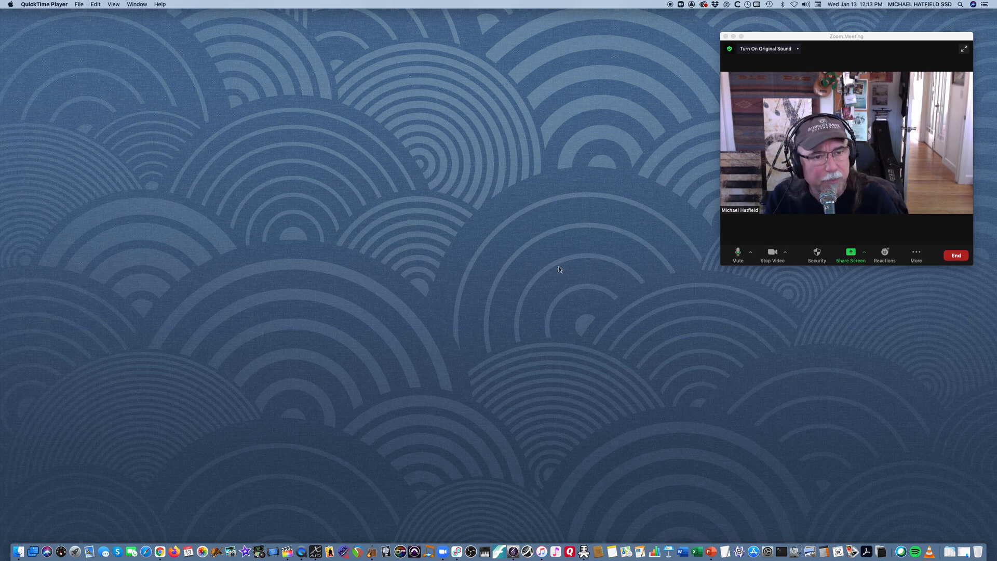
mouse_move(607, 283)
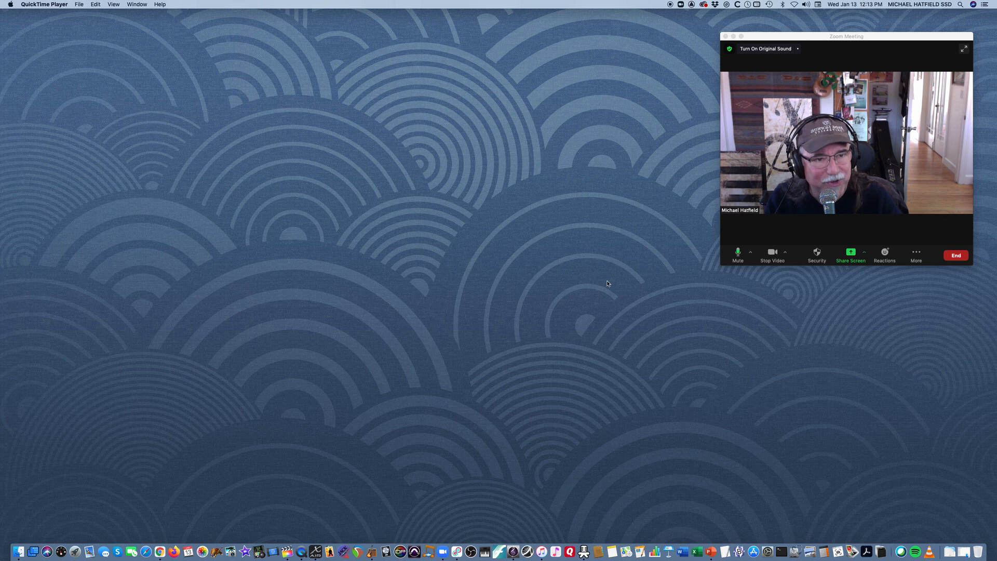
mouse_move(451, 533)
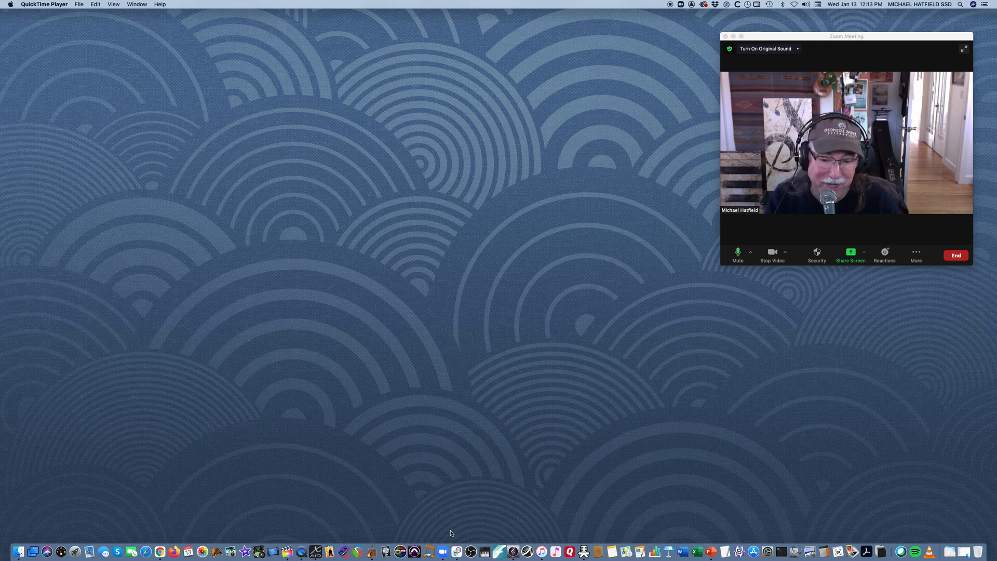
mouse_move(455, 551)
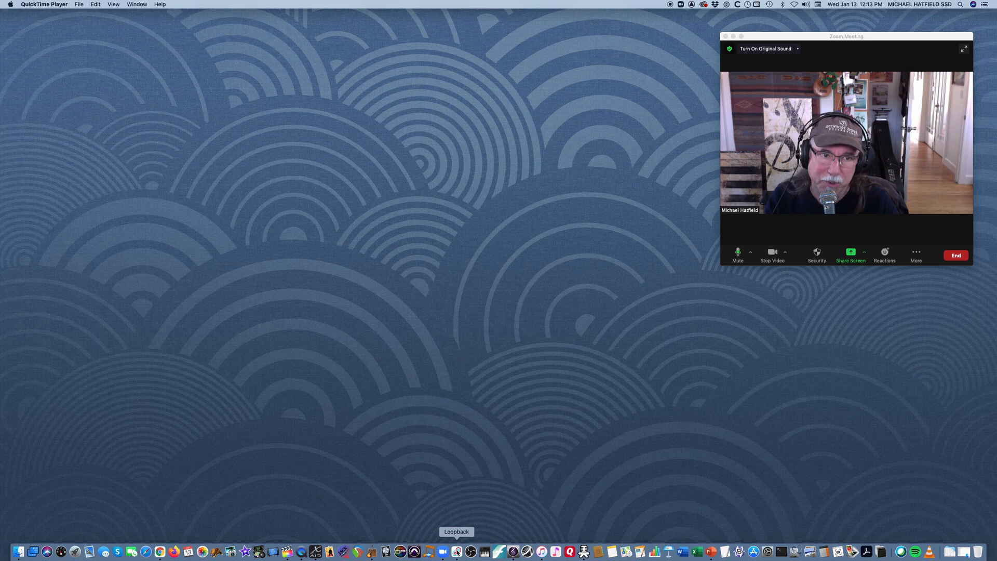
Step: Bring up Loopback and browse the Sources column of Loopback Audio 2 top to bottom
left_click(456, 552)
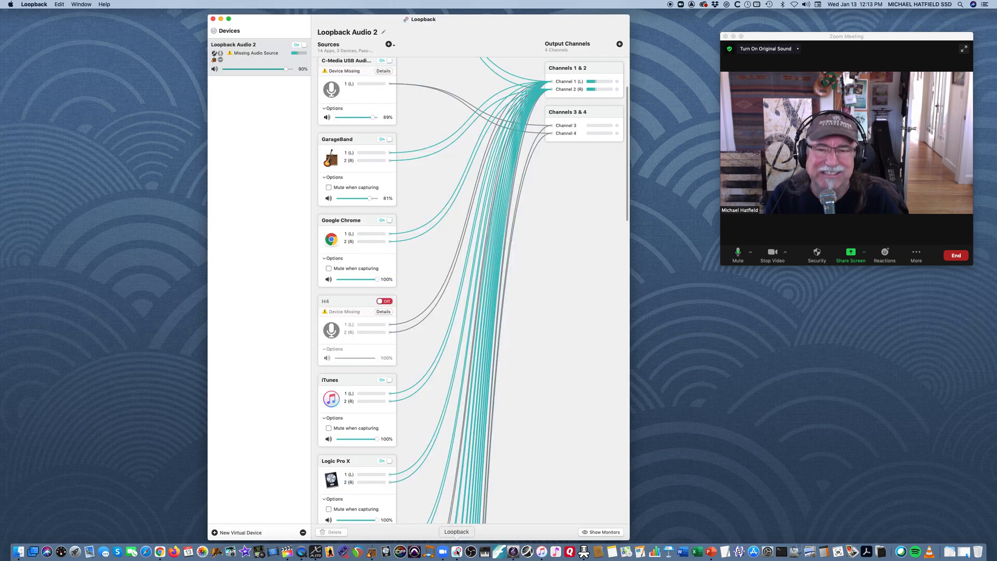
scroll("down", 3)
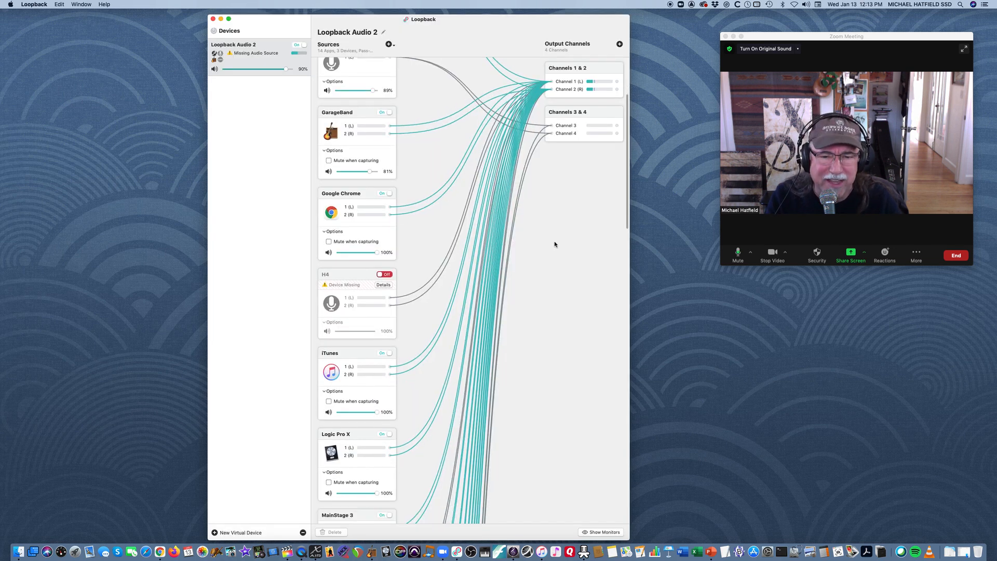
scroll("down", 3)
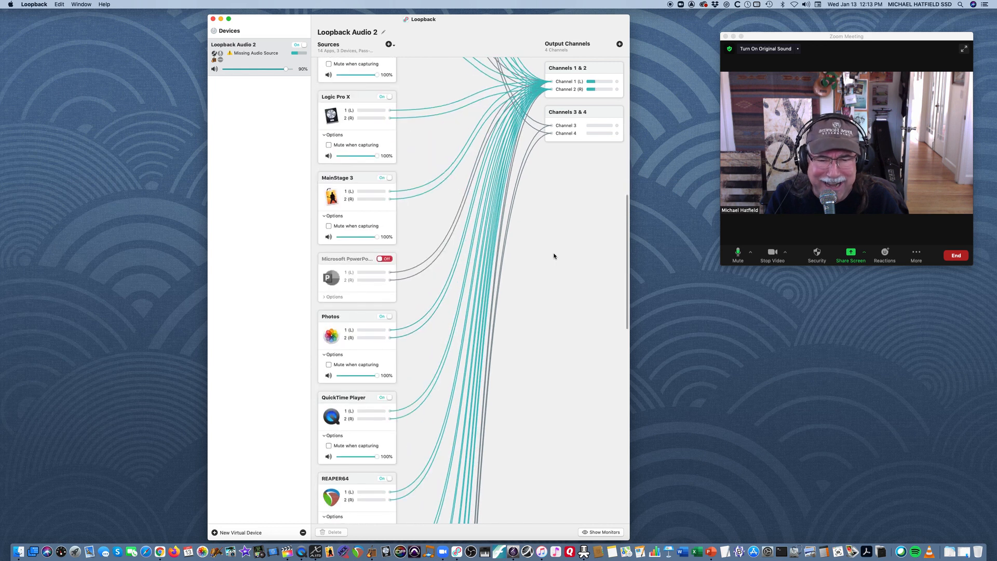
scroll("down", 3)
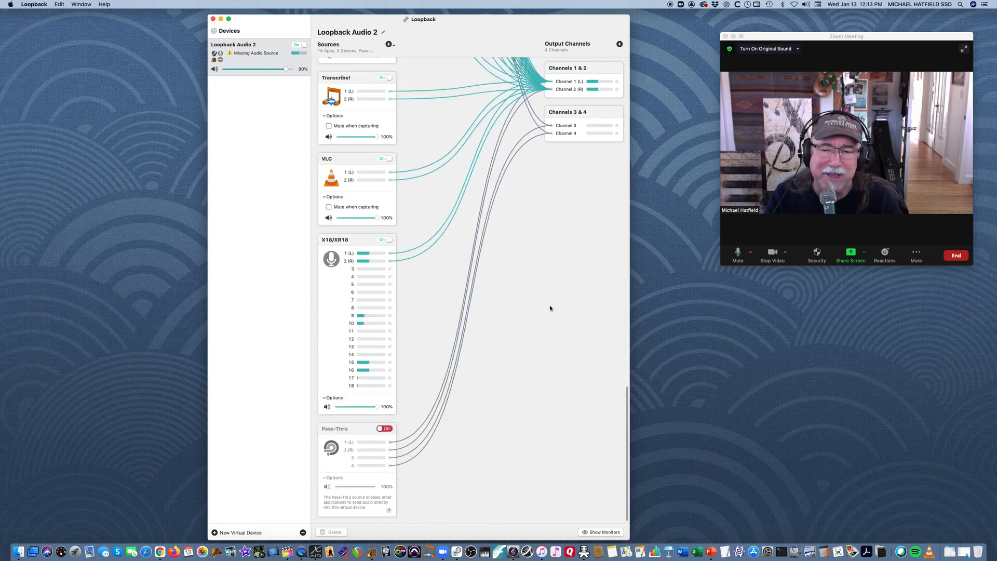
mouse_move(243, 418)
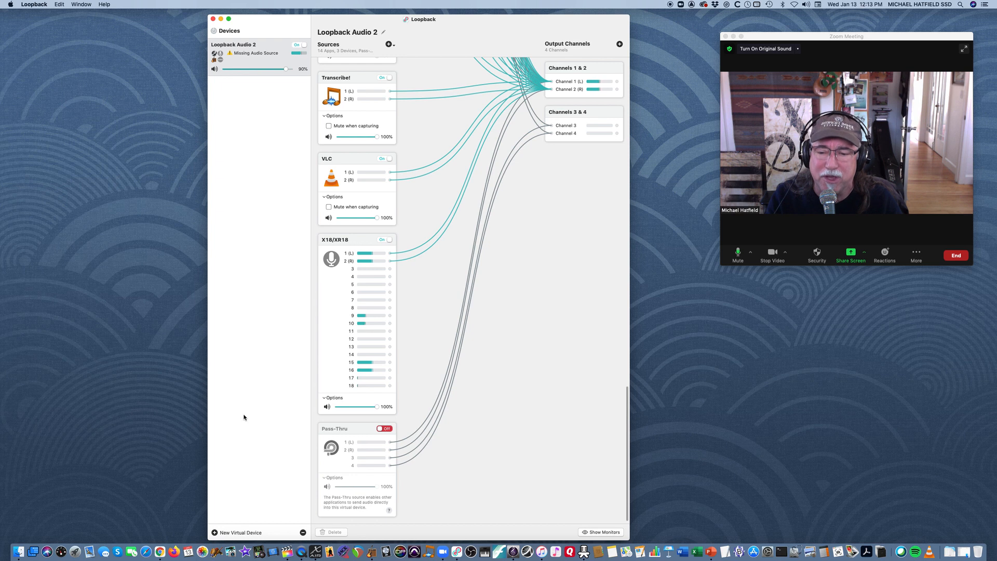
mouse_move(549, 338)
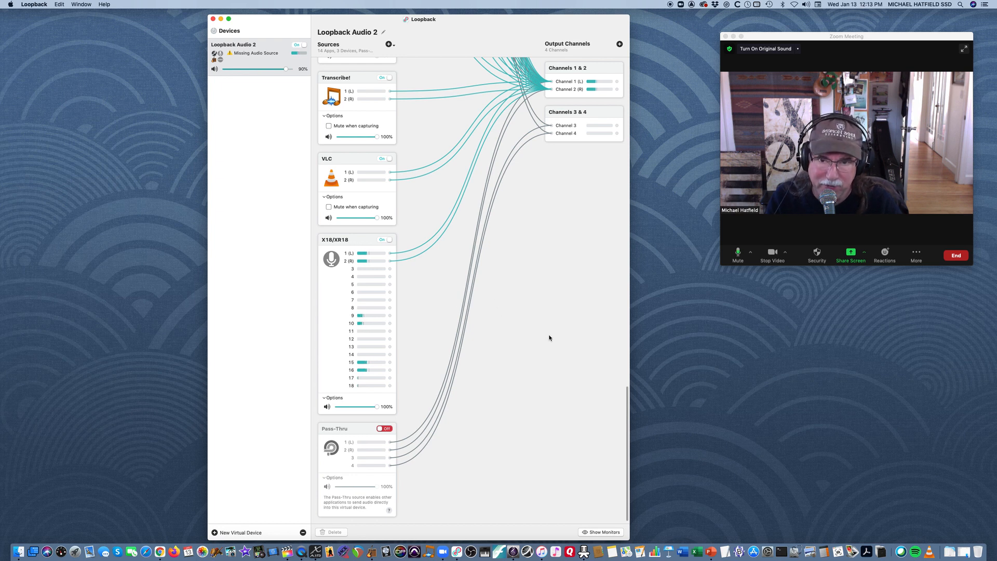
scroll("up", 3)
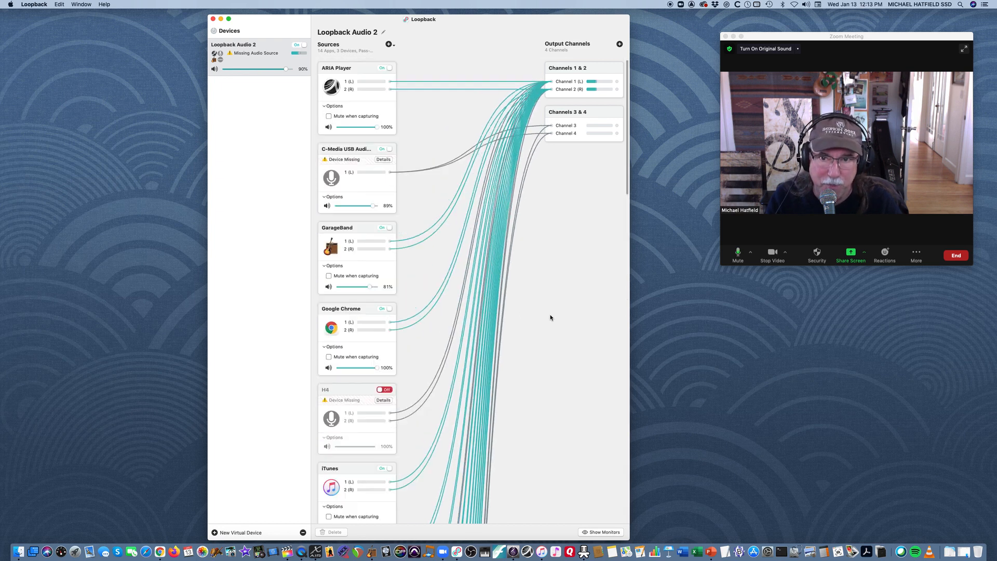
mouse_move(584, 283)
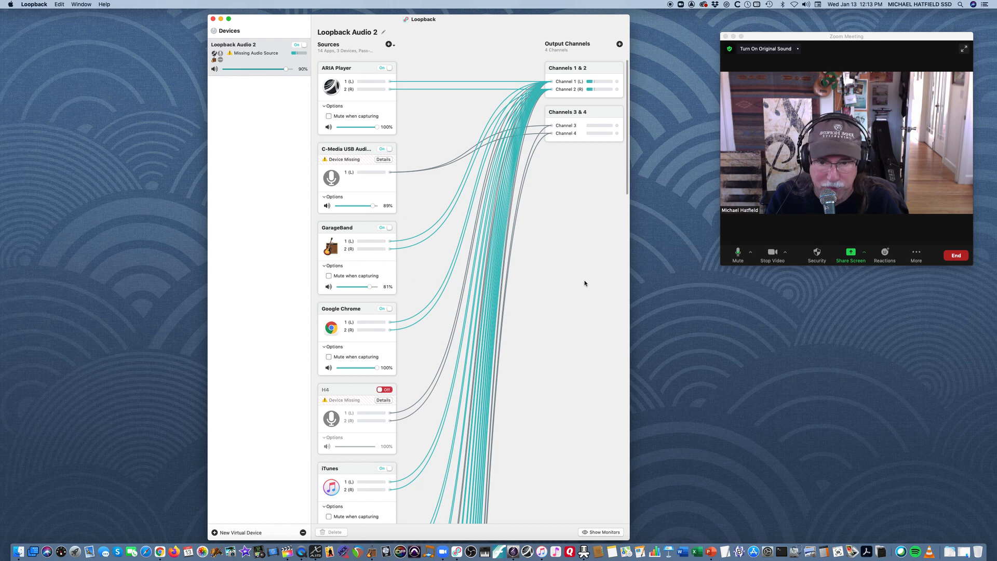
mouse_move(222, 402)
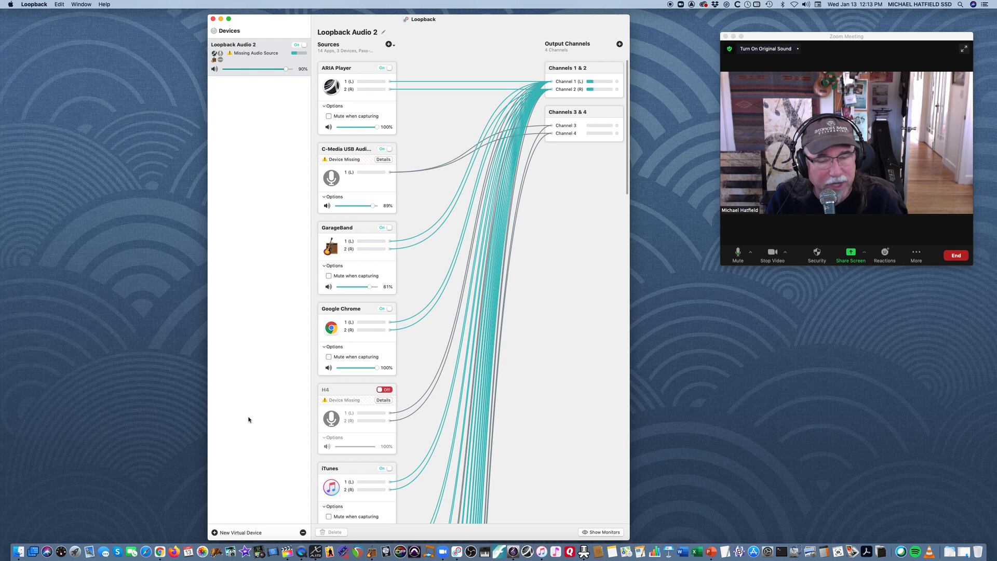
mouse_move(267, 532)
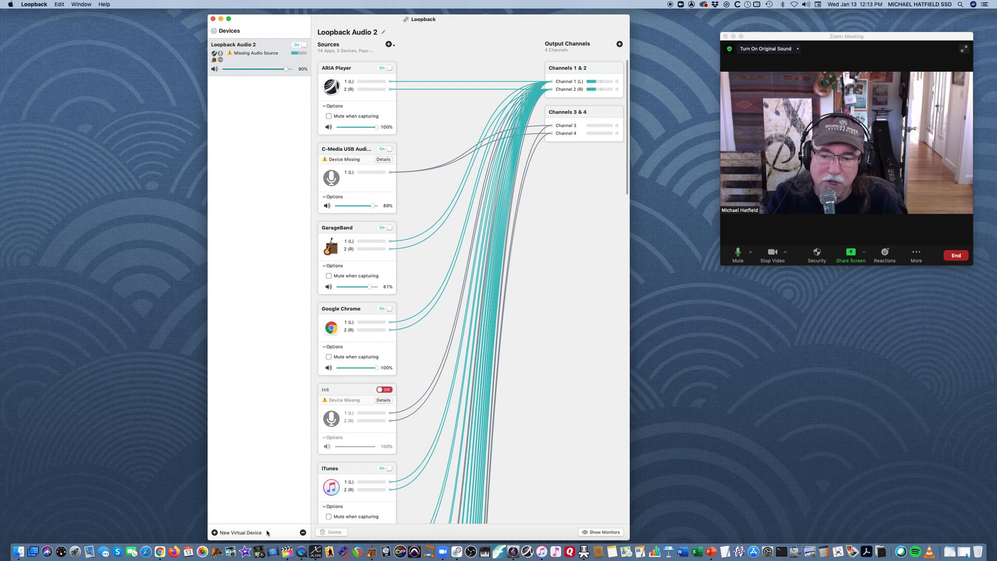
mouse_move(214, 536)
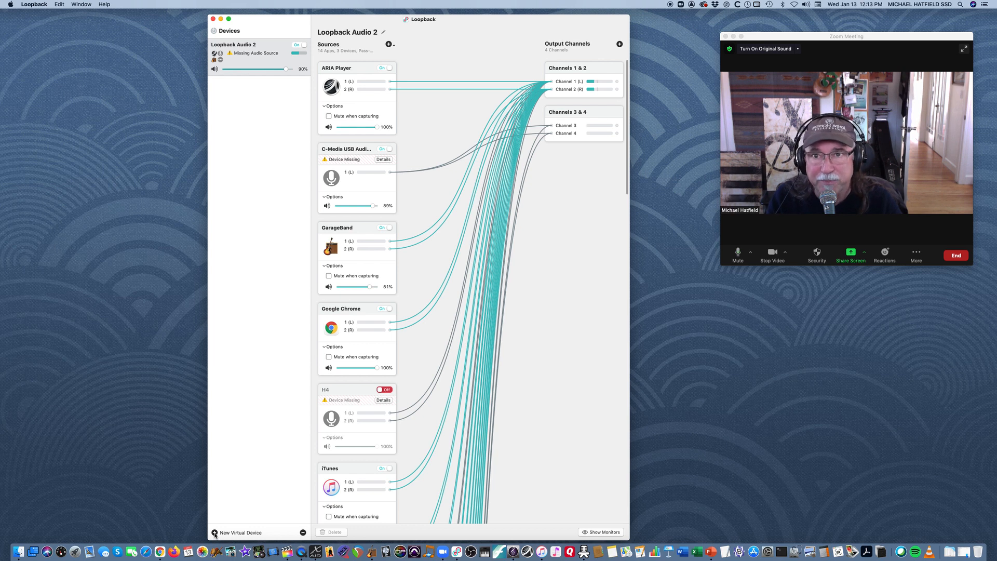
Step: Create a new virtual device Loopback Audio, declining GarageBand's prompt to use it
left_click(231, 44)
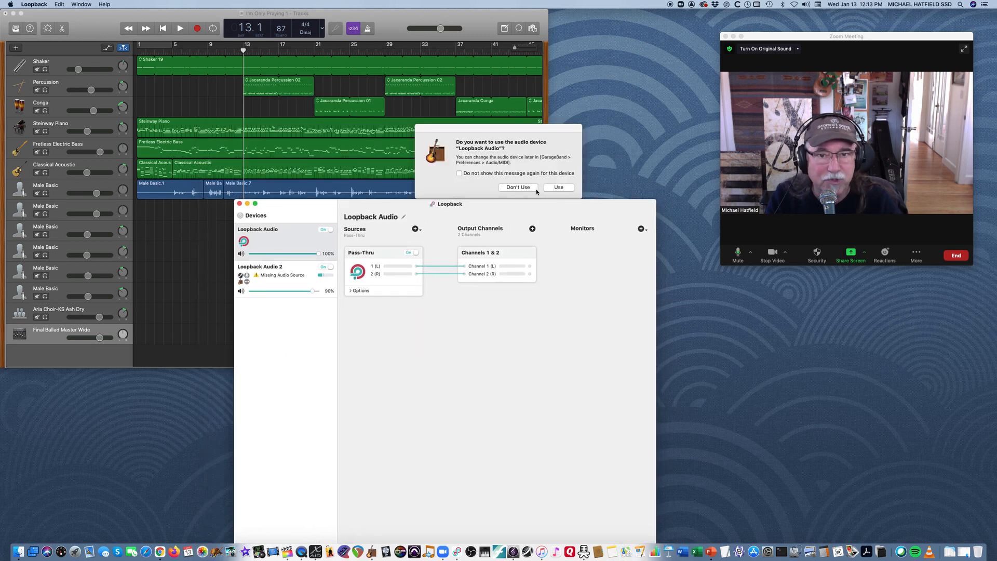
left_click(519, 187)
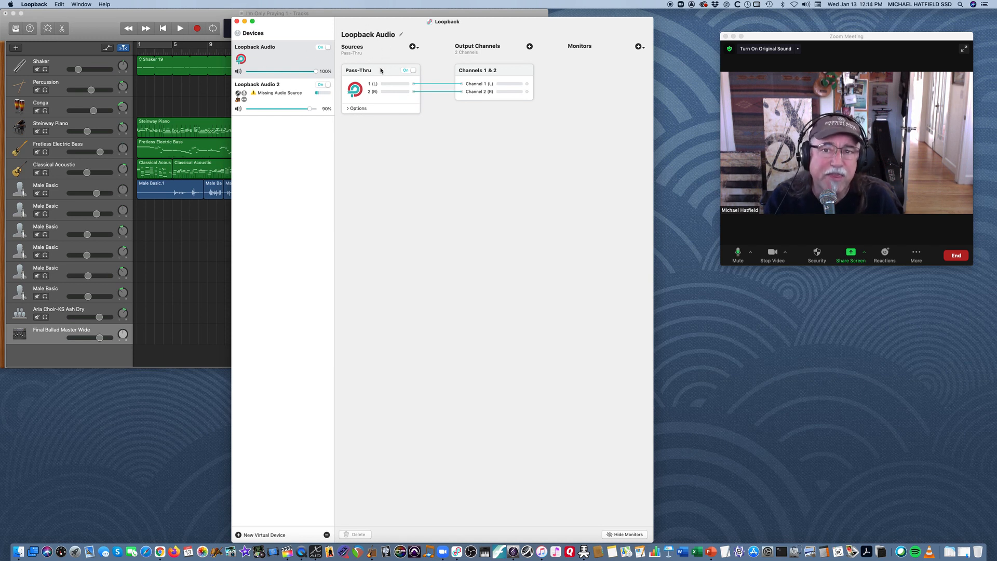
left_click(380, 89)
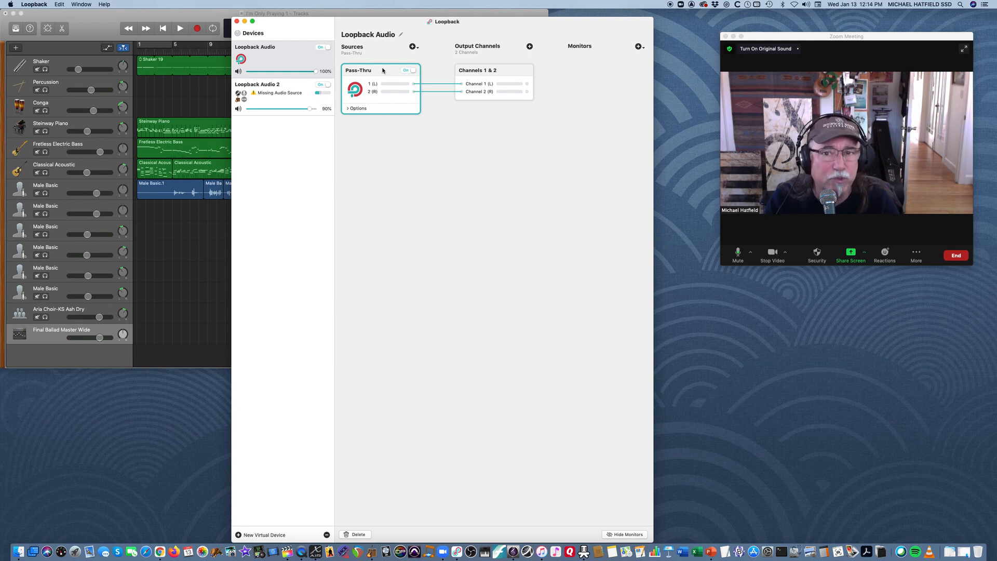
mouse_move(379, 69)
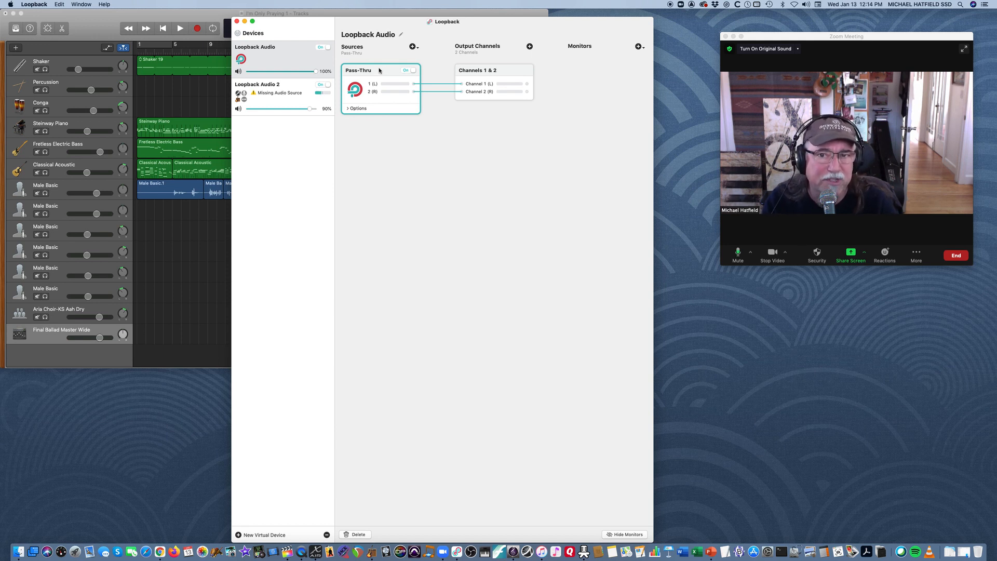
mouse_move(501, 75)
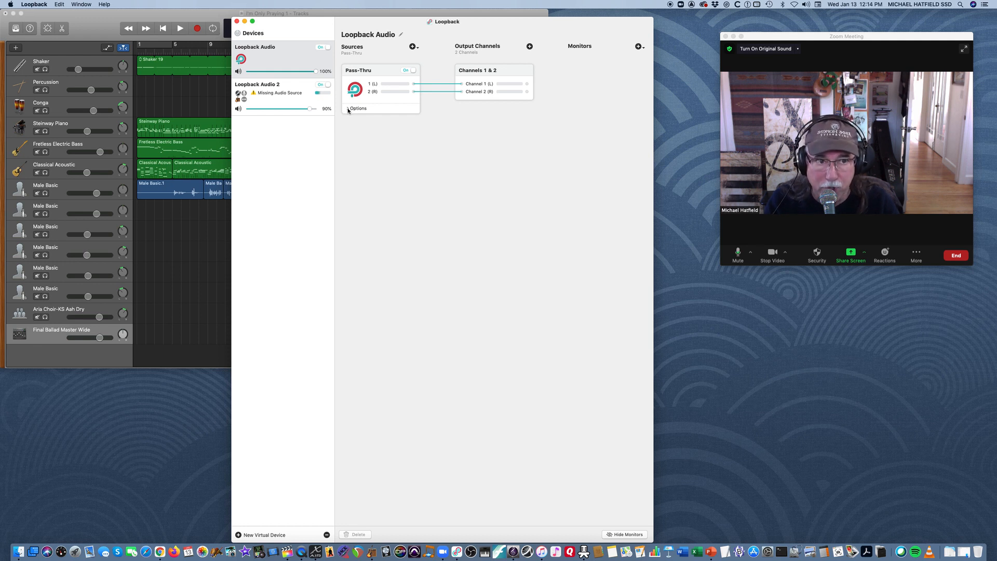
left_click(349, 108)
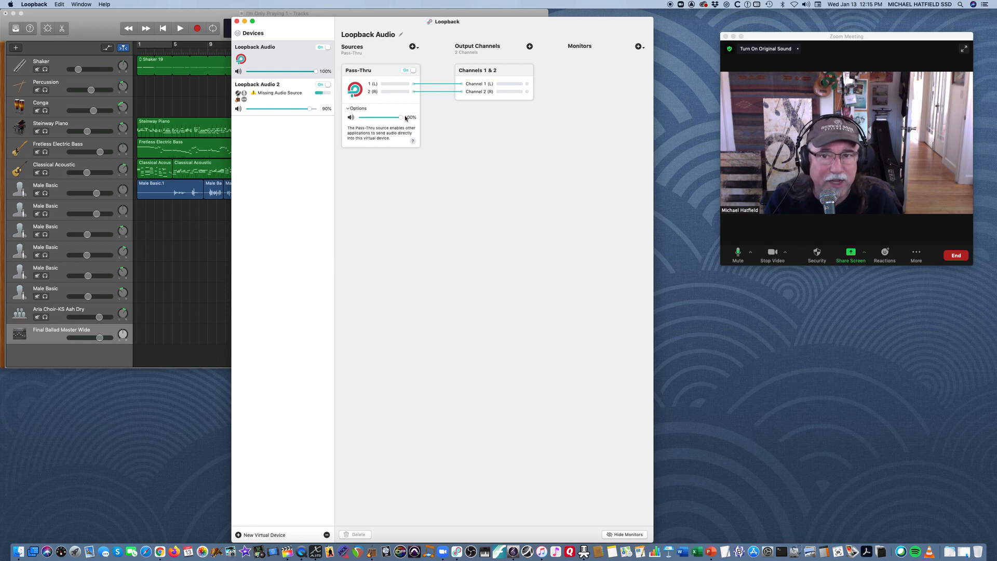
left_click_drag(401, 118, 393, 117)
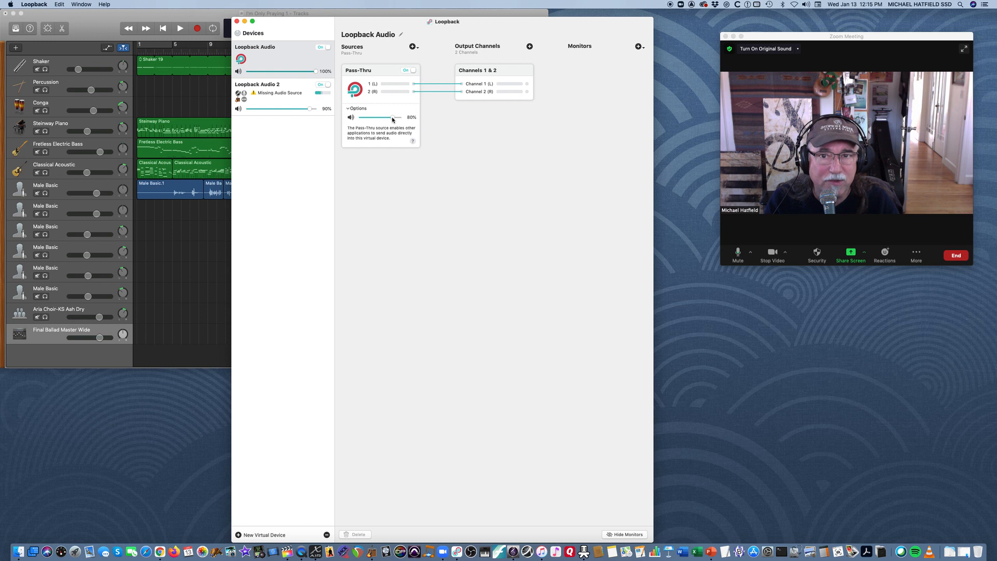
left_click_drag(393, 117, 407, 118)
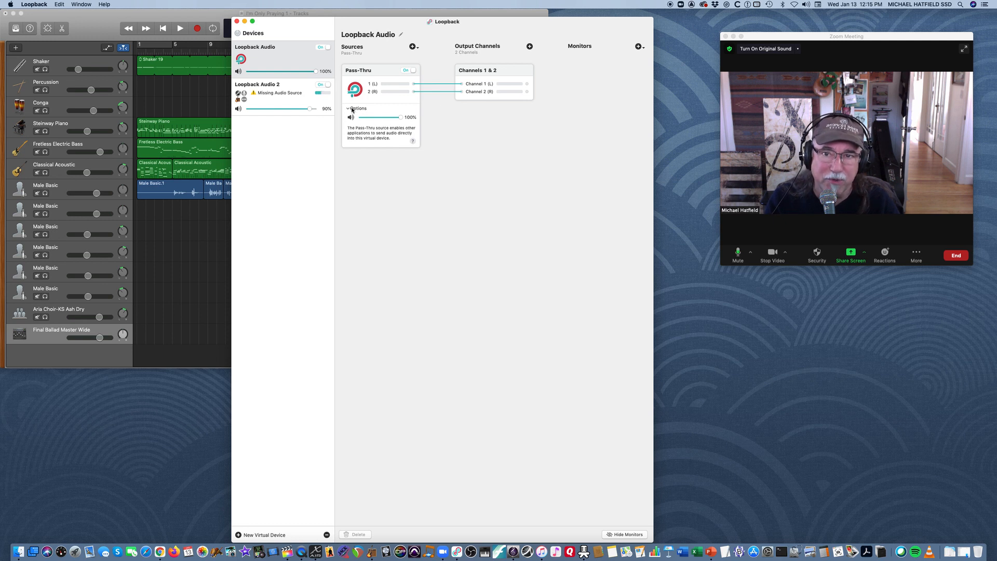
left_click(349, 108)
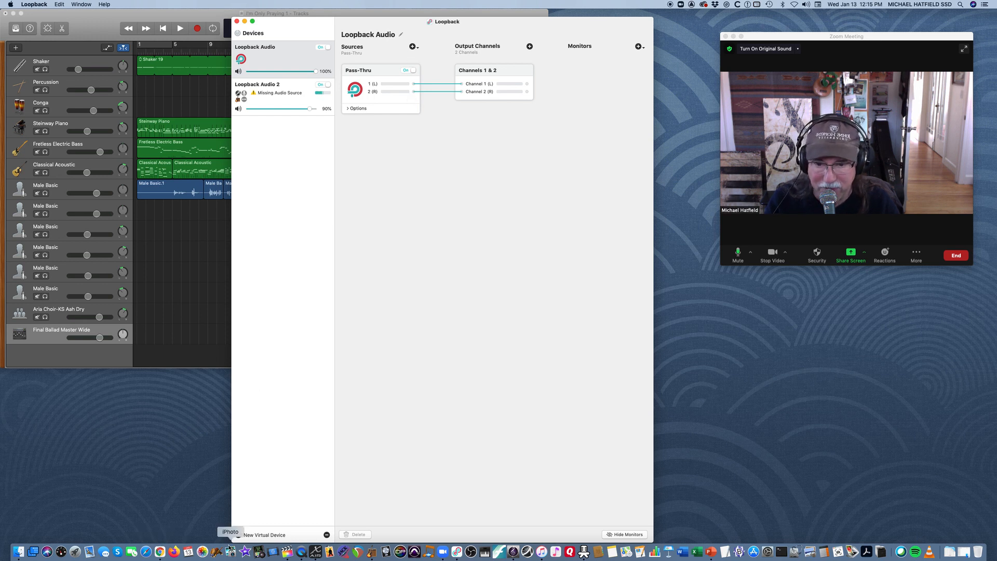
mouse_move(305, 552)
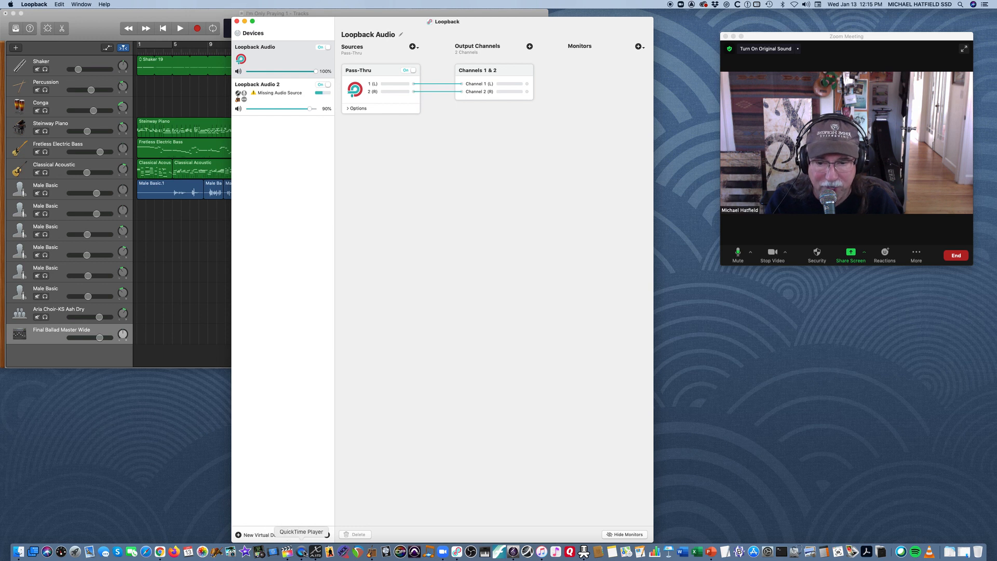
mouse_move(370, 552)
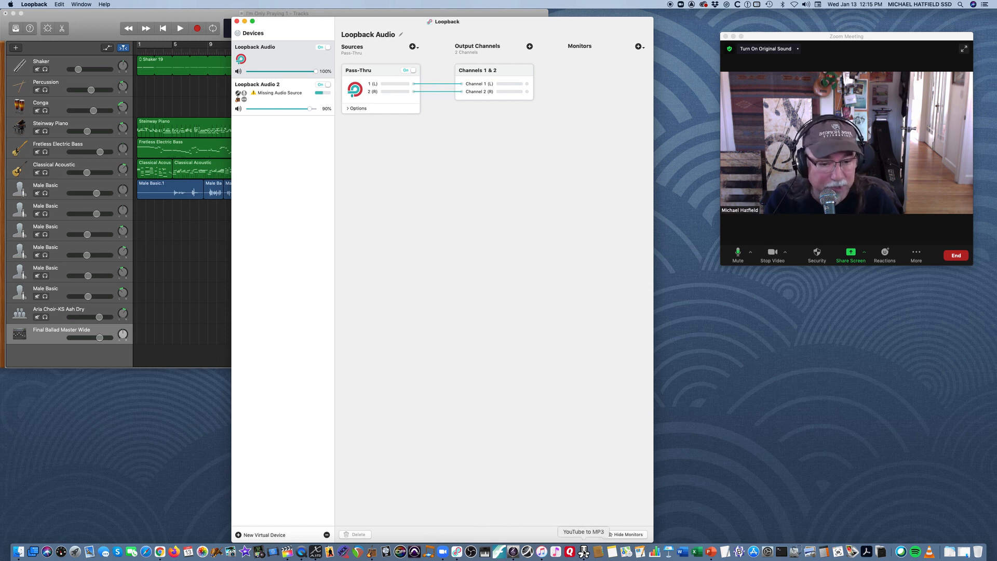
mouse_move(730, 552)
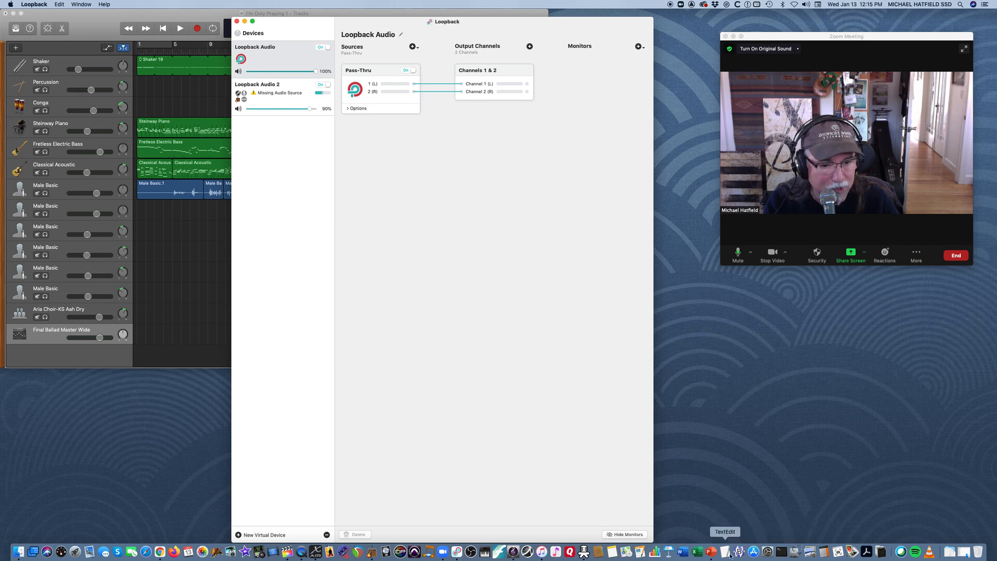
mouse_move(884, 552)
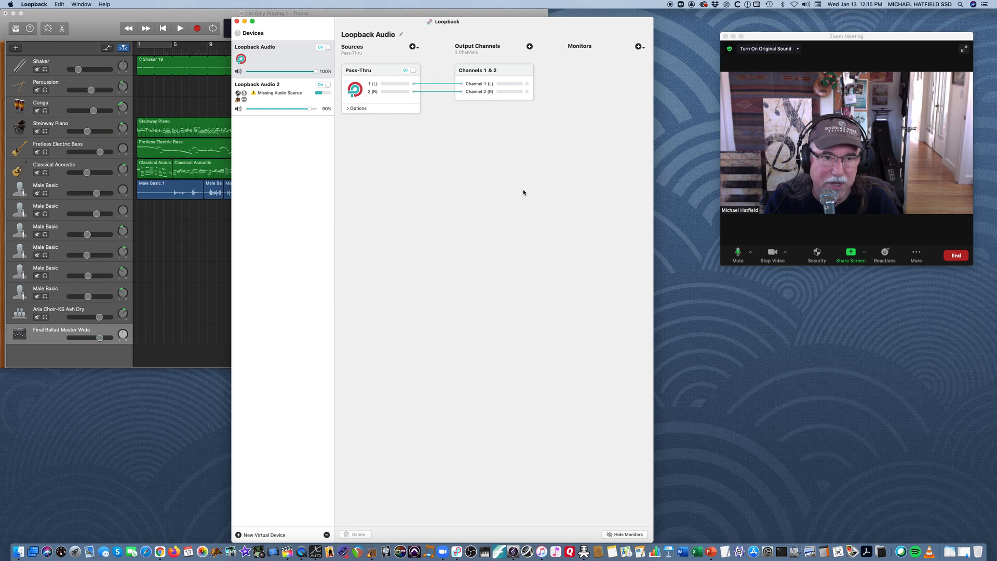
mouse_move(405, 167)
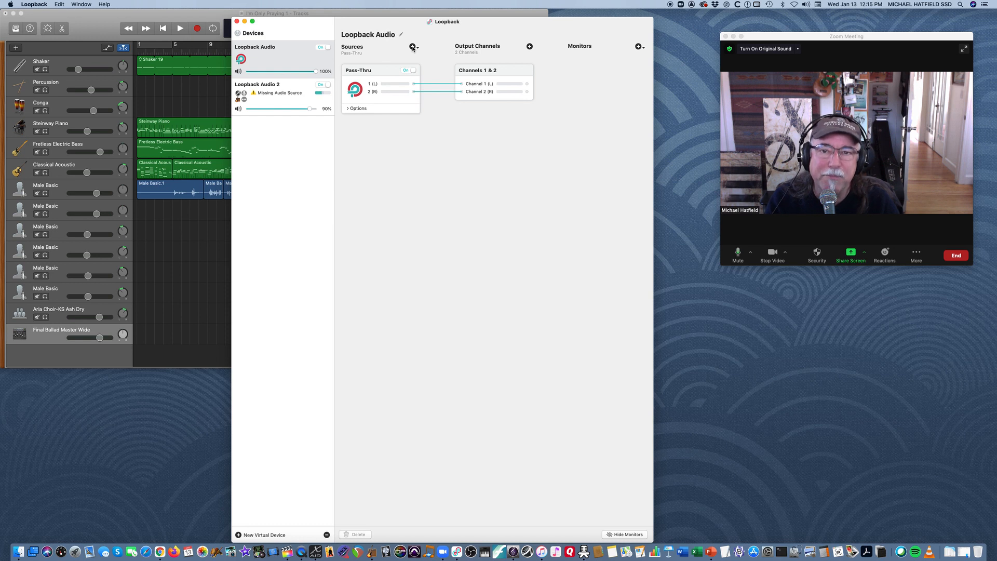
Step: Add GarageBand as a source to channels 1 & 2 with Mute when capturing unchecked
left_click(413, 46)
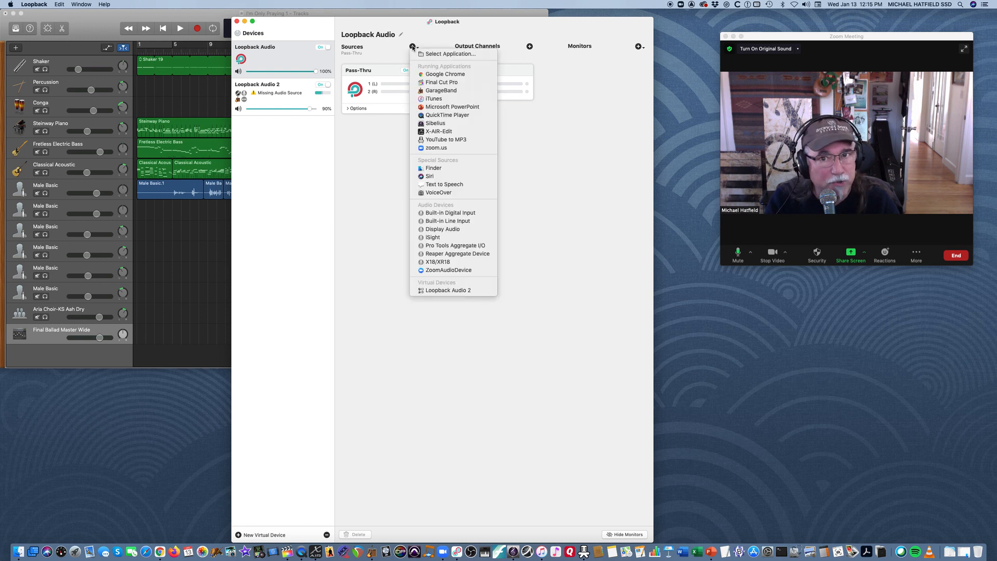
mouse_move(441, 82)
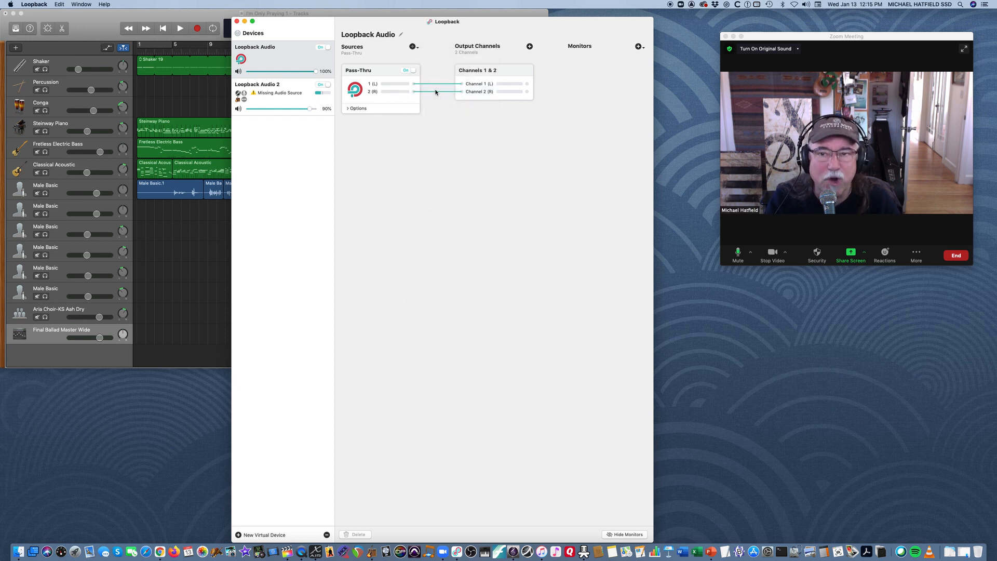
left_click(411, 47)
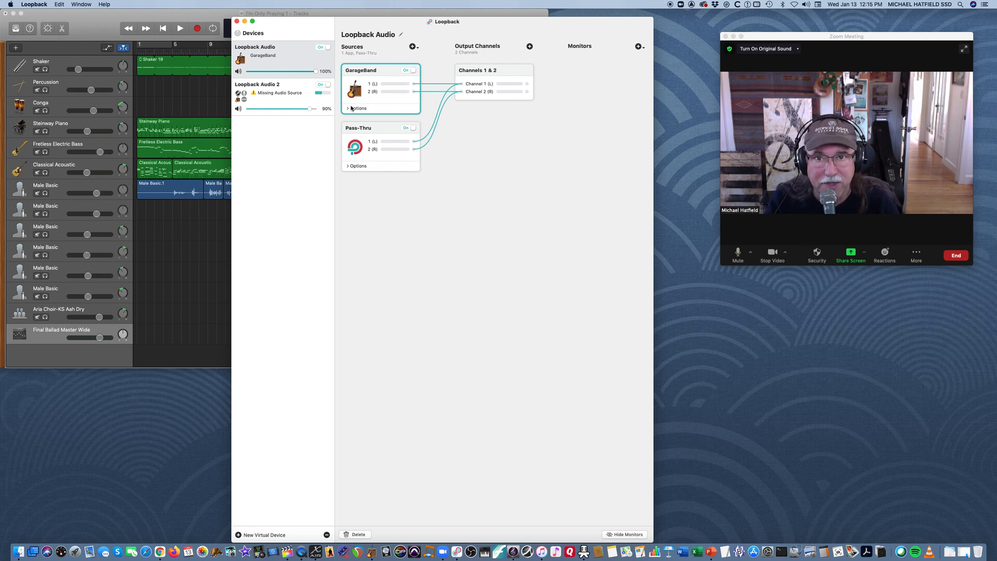
left_click(348, 108)
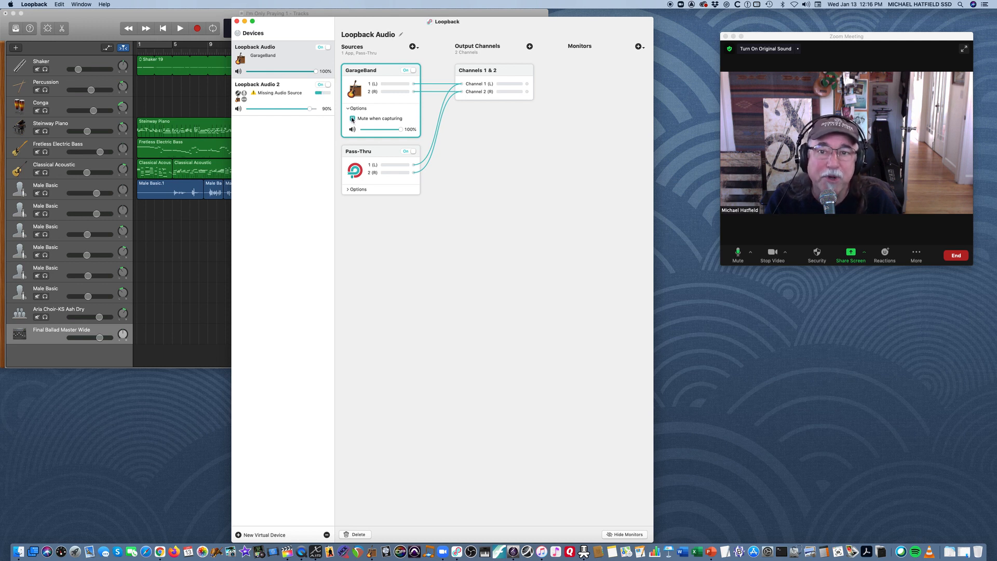
left_click(352, 119)
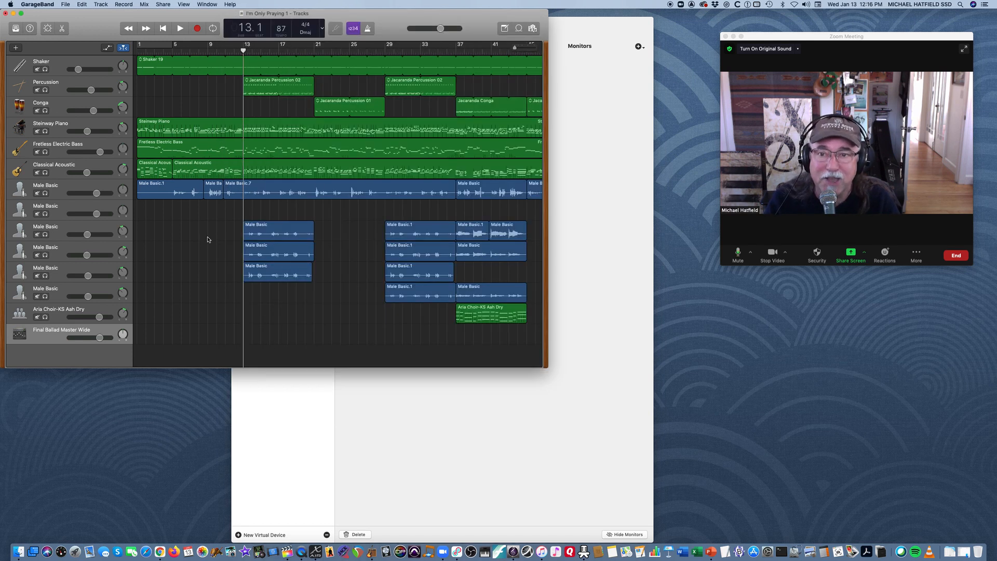
Step: Play the GarageBand song briefly to test the routing, then stop it
left_click(180, 28)
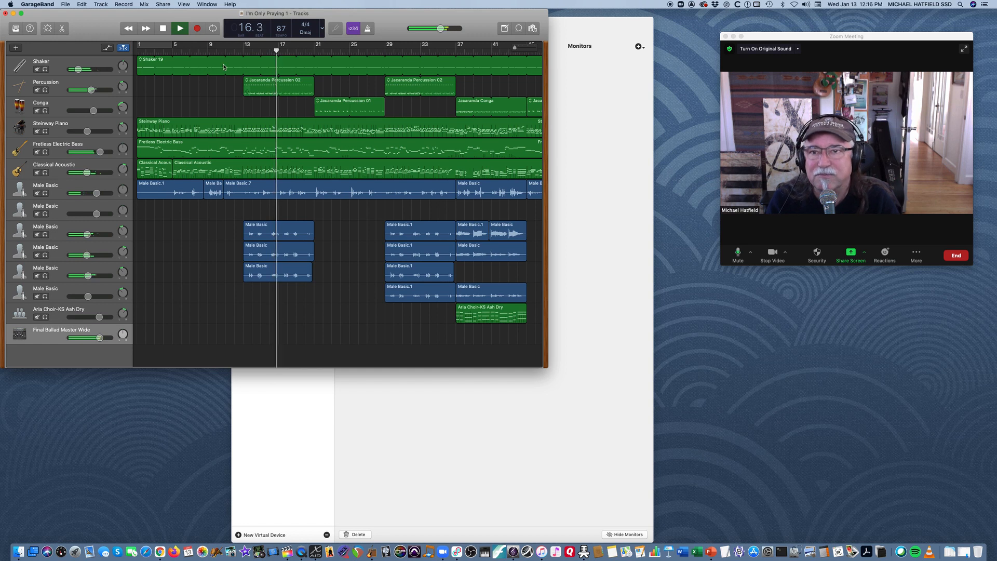
left_click(179, 28)
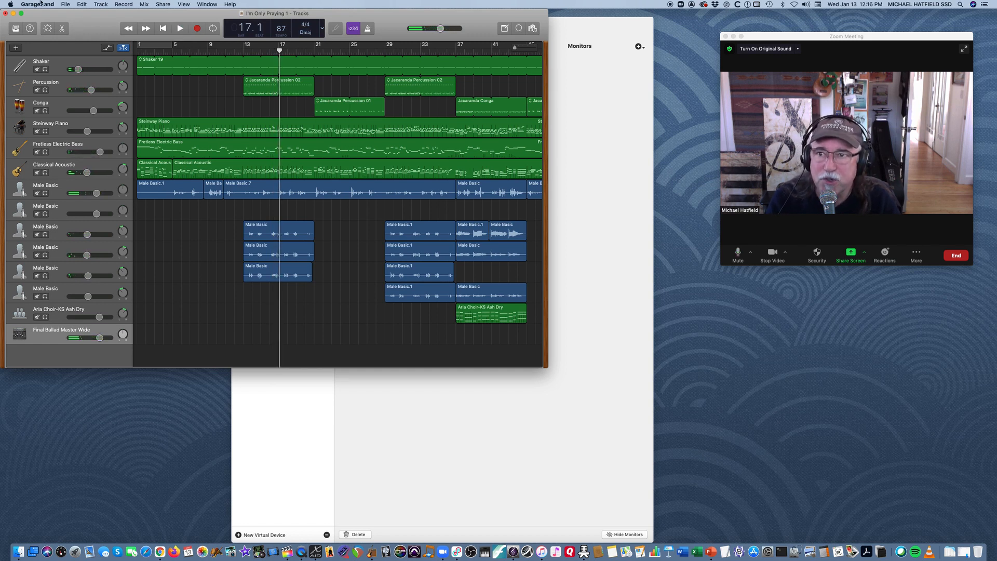
Step: Quit GarageBand without saving the song changes
left_click(37, 4)
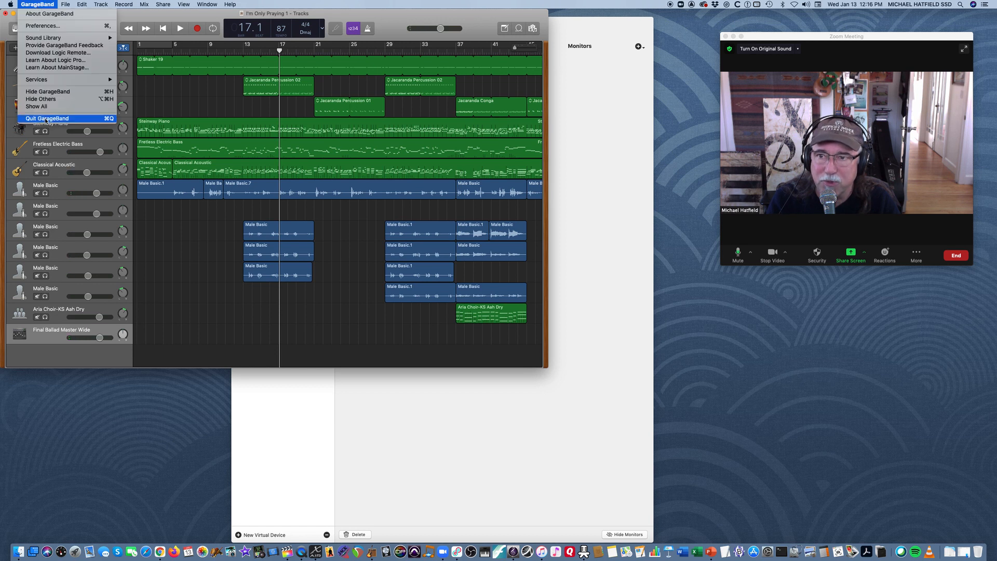
left_click(47, 118)
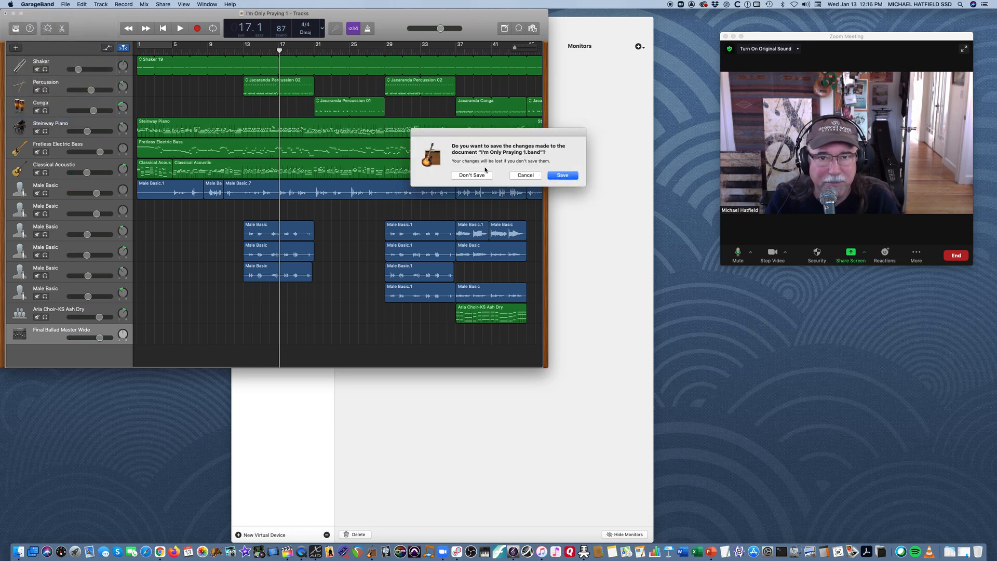
left_click(472, 175)
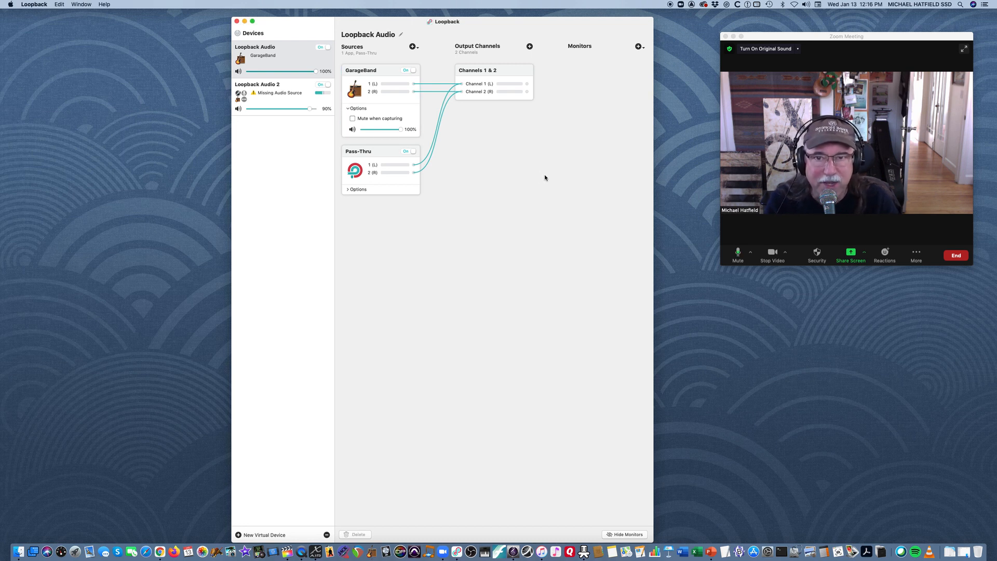
mouse_move(566, 204)
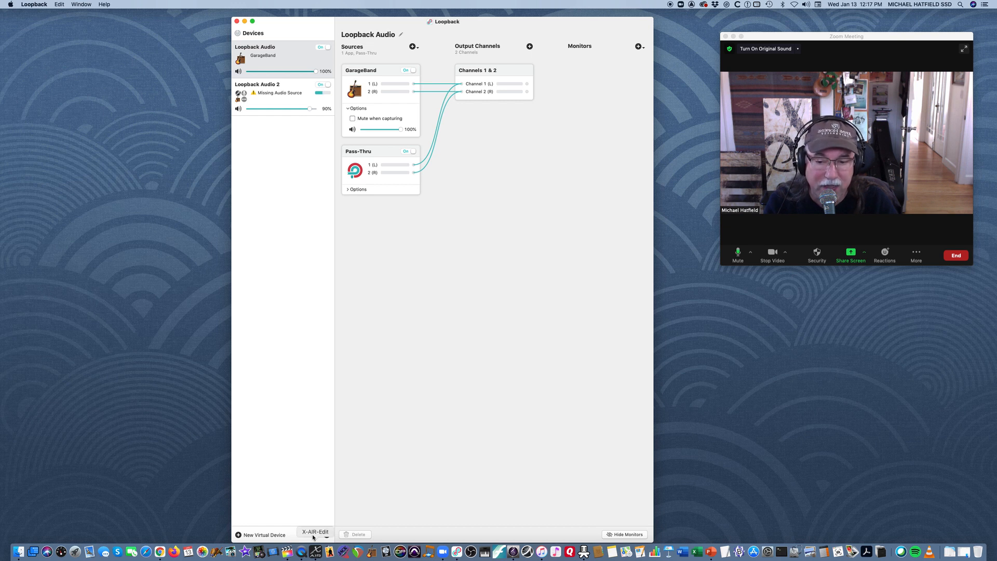
mouse_move(451, 348)
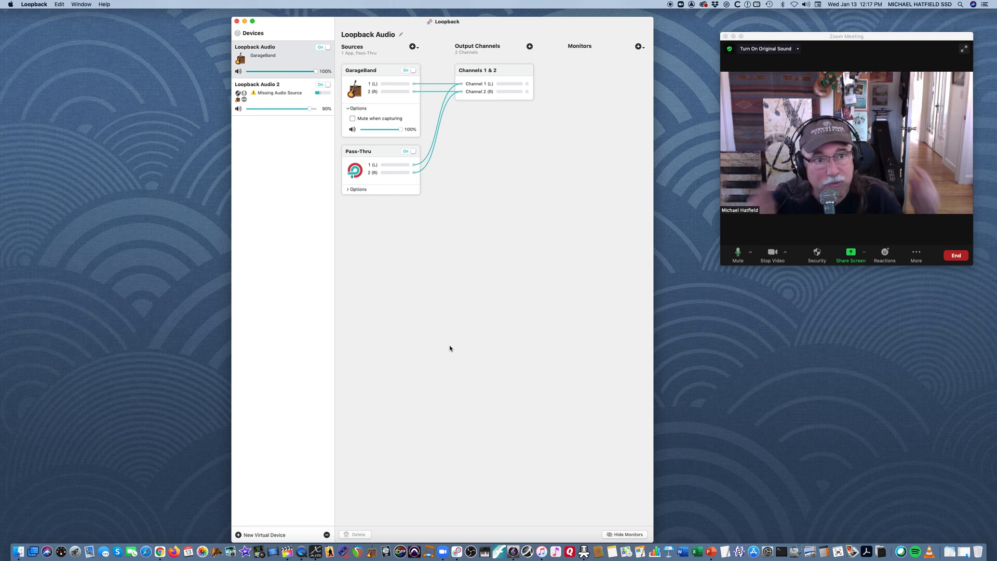
mouse_move(447, 332)
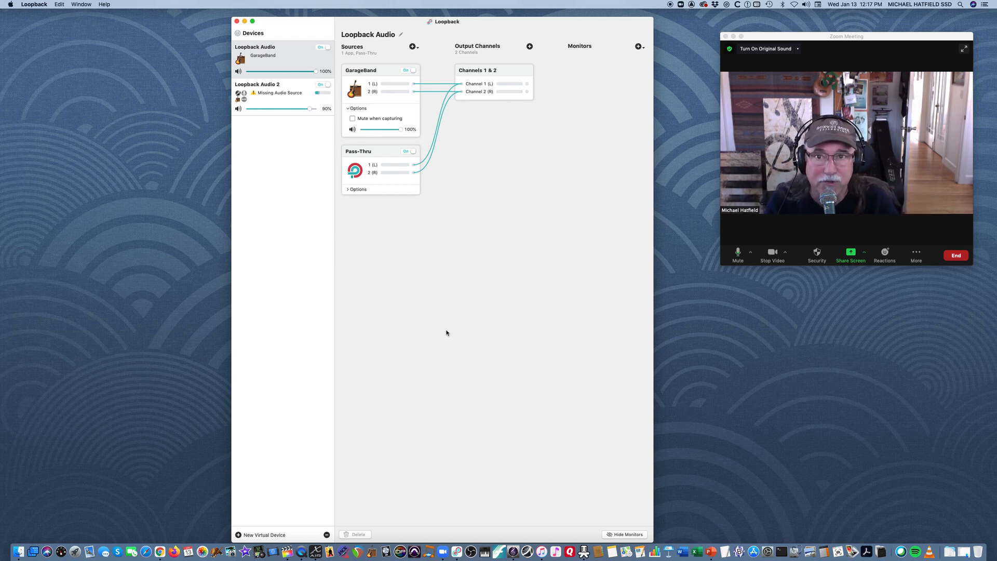
mouse_move(454, 347)
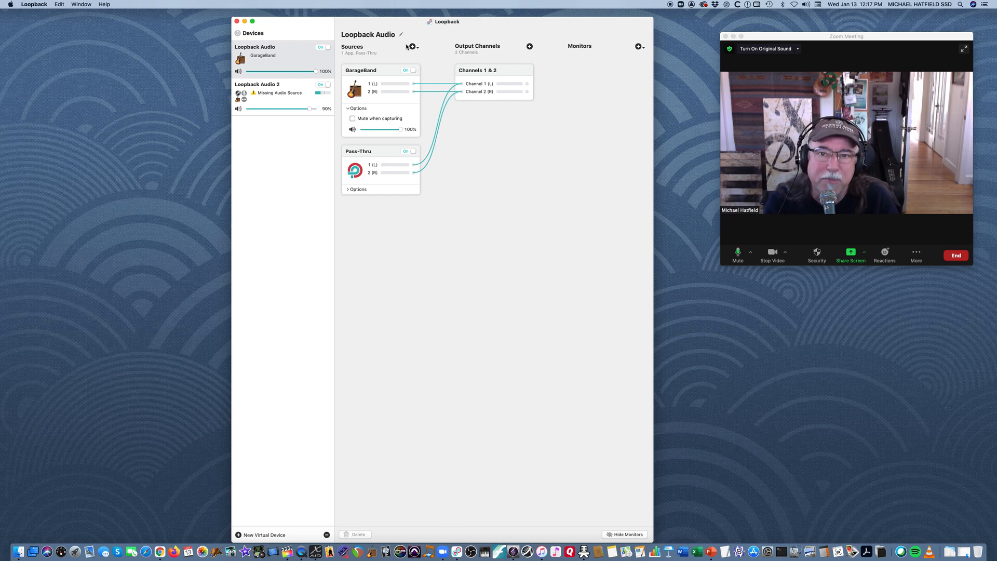
Step: Add the X18/XR18 interface as a source feeding channels 1 & 2
left_click(413, 46)
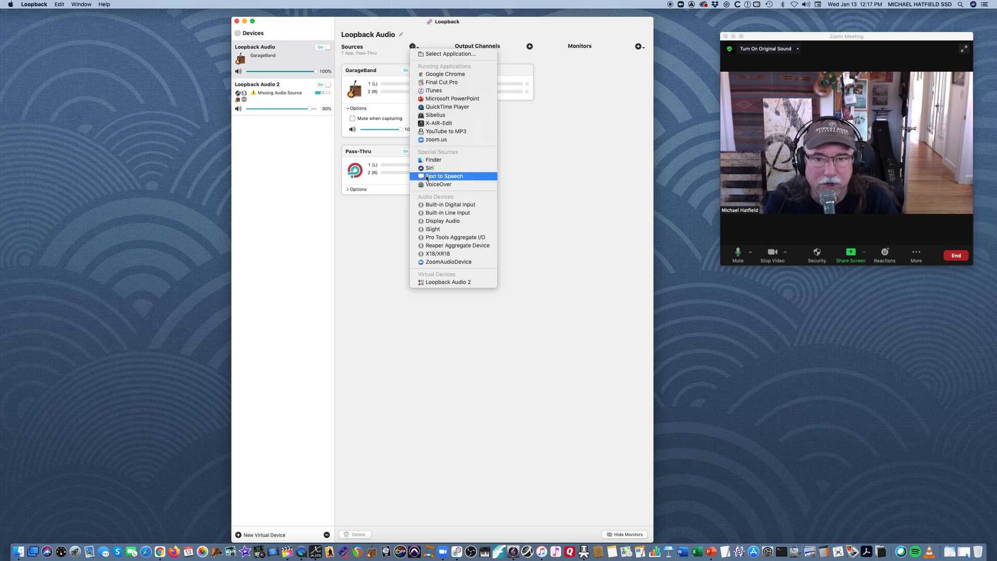
mouse_move(438, 253)
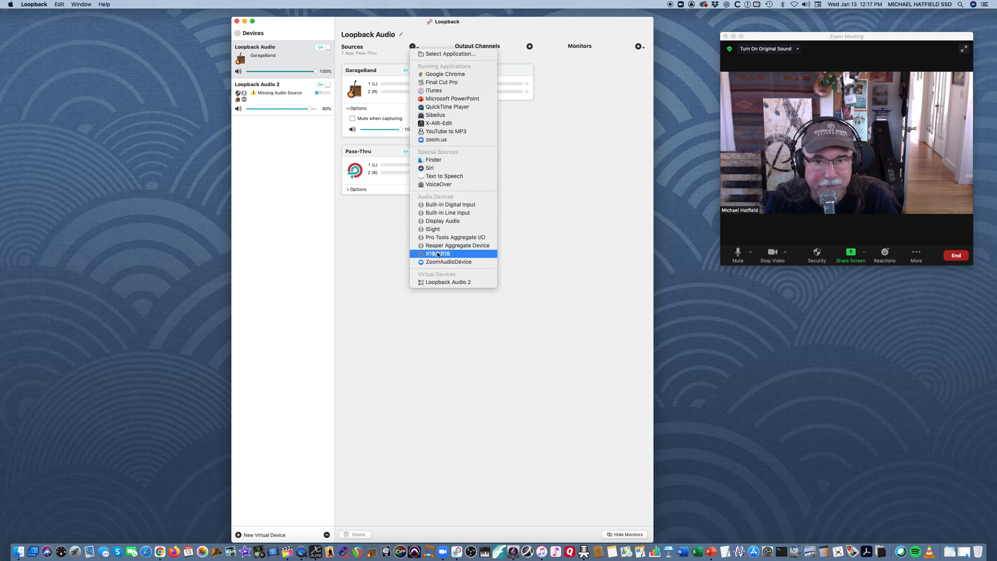
left_click(437, 254)
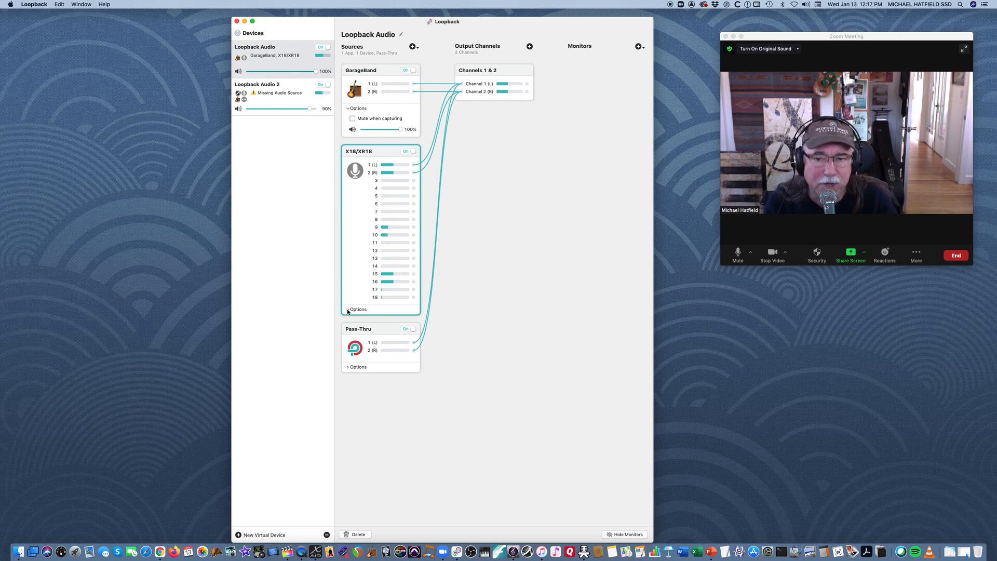
left_click(348, 310)
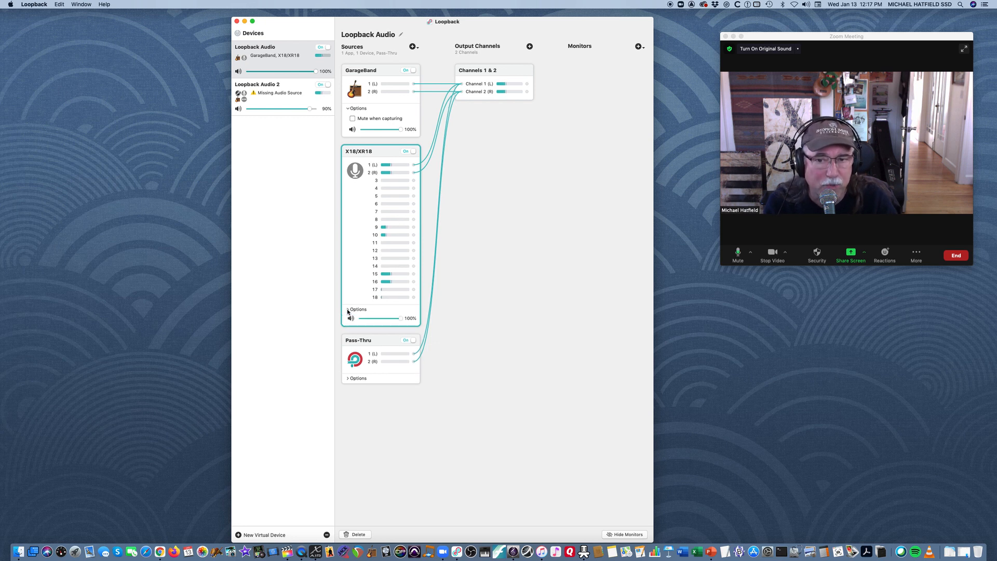
left_click(348, 309)
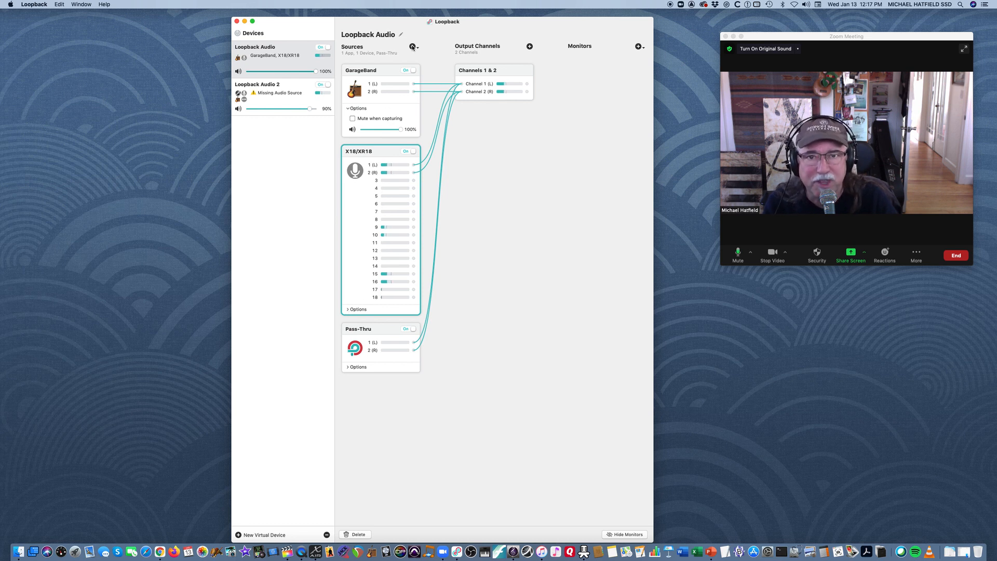
Step: Add Microsoft PowerPoint as a source with Mute when capturing unchecked
left_click(412, 46)
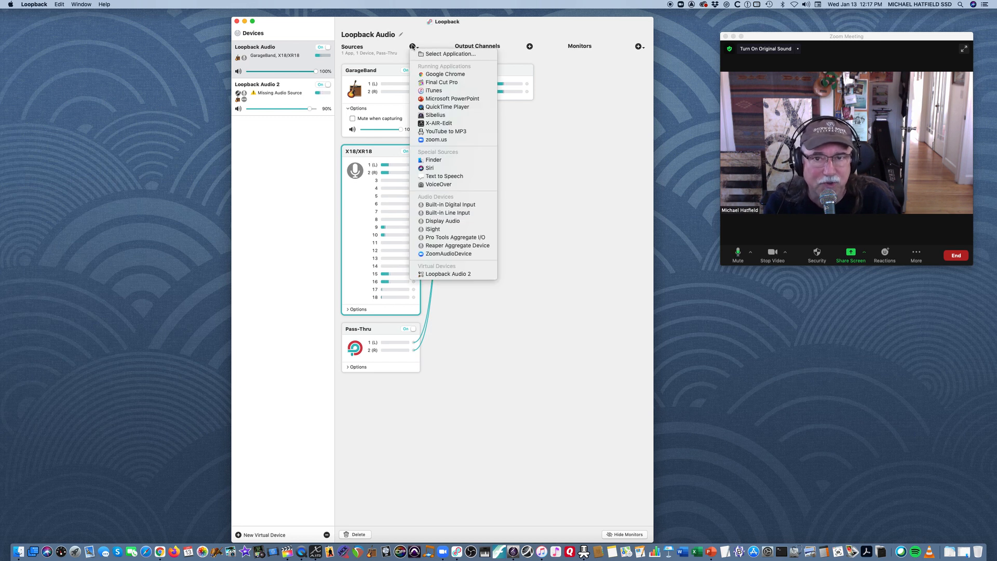
mouse_move(452, 99)
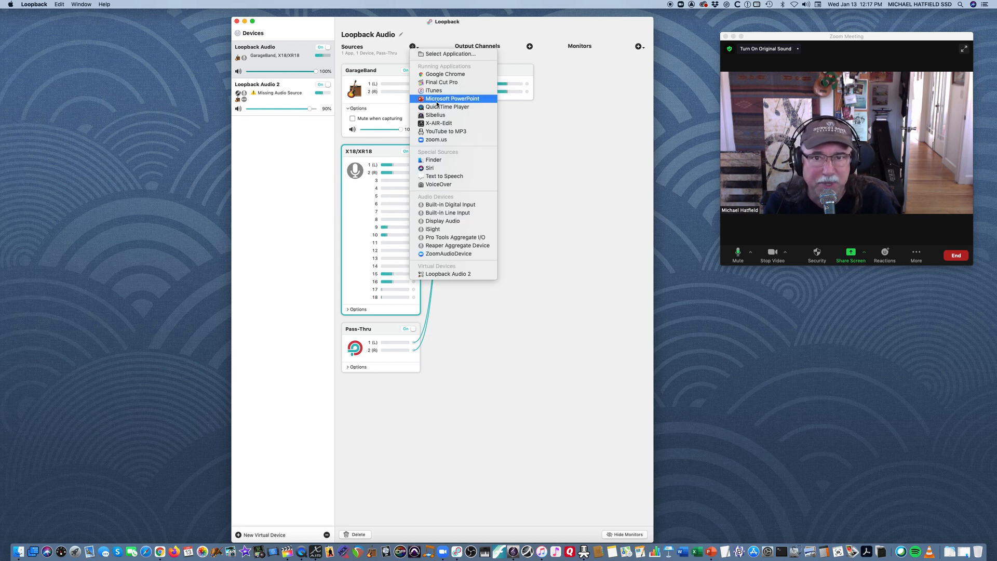
left_click(453, 99)
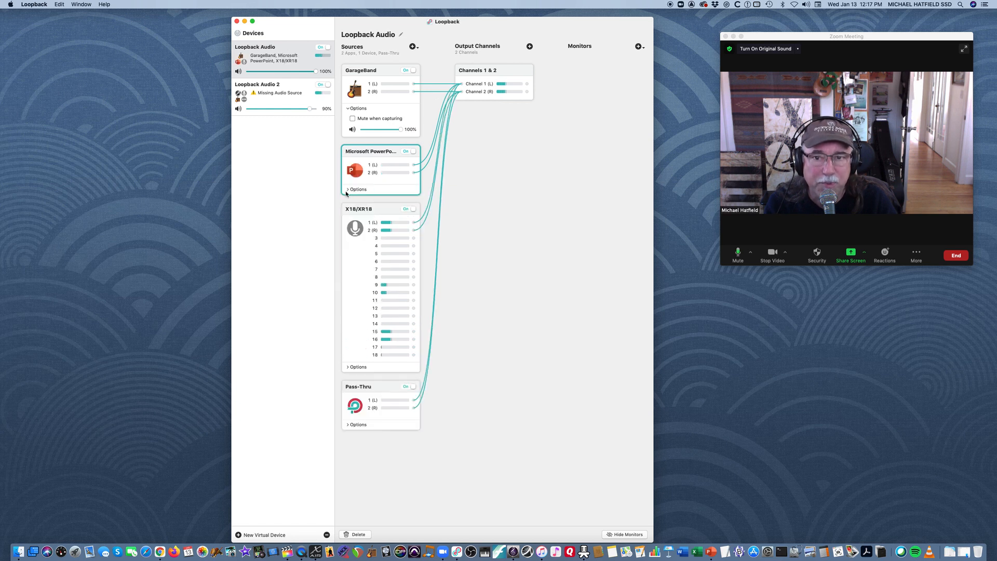
left_click(357, 189)
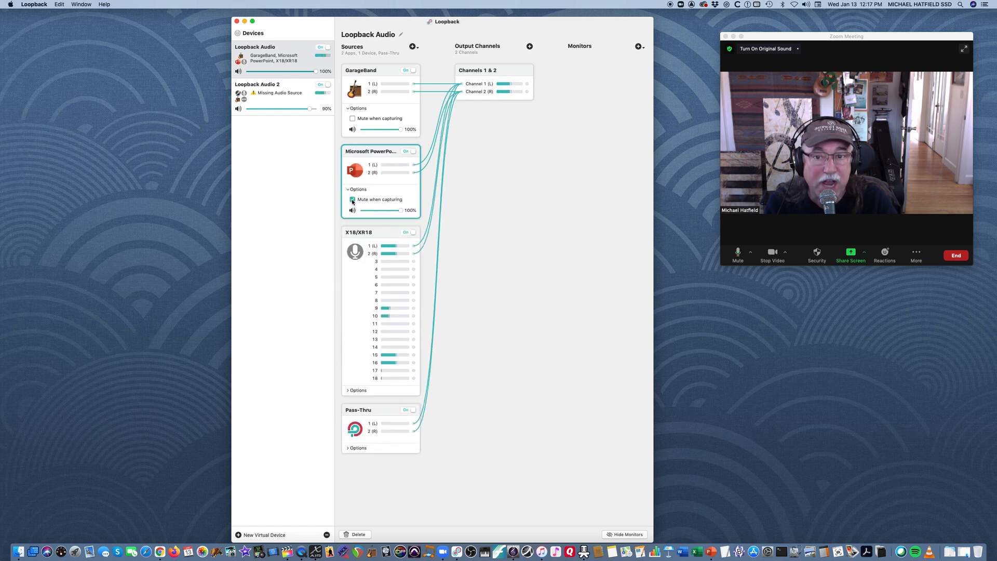
left_click(352, 200)
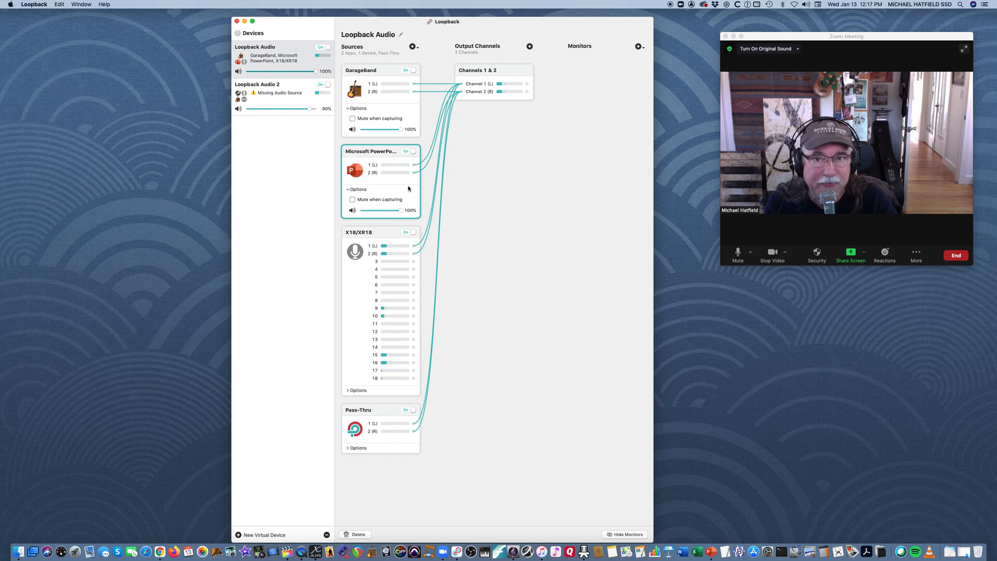
mouse_move(503, 70)
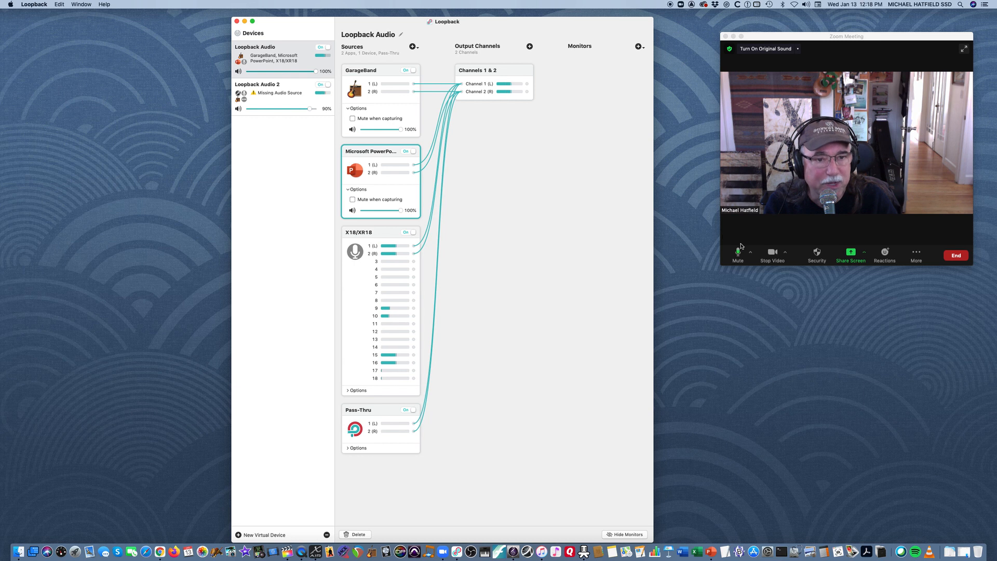
Step: Choose Loopback Audio as the Zoom meeting's microphone from the Mute arrow menu
left_click(750, 256)
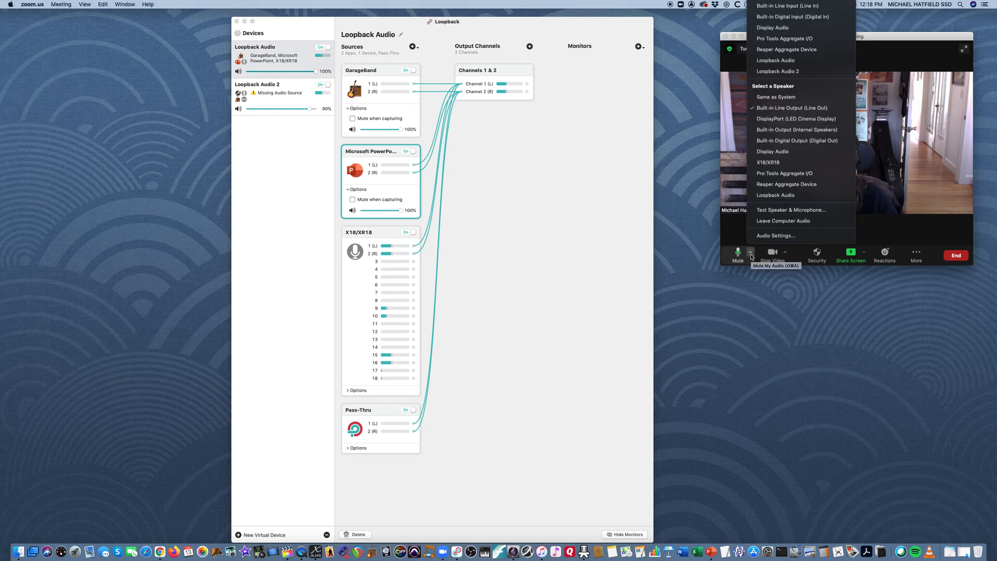
mouse_move(793, 39)
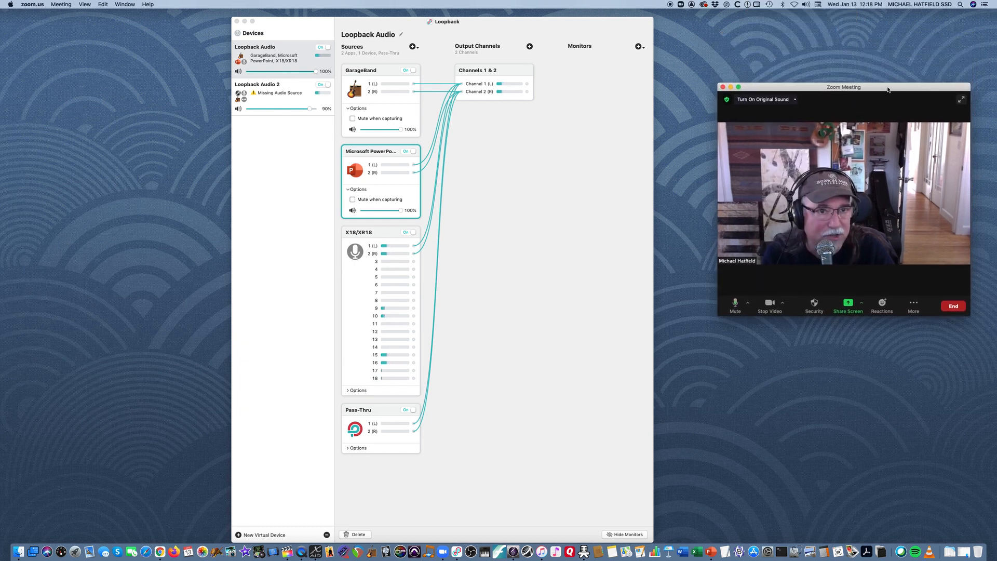
left_click(749, 304)
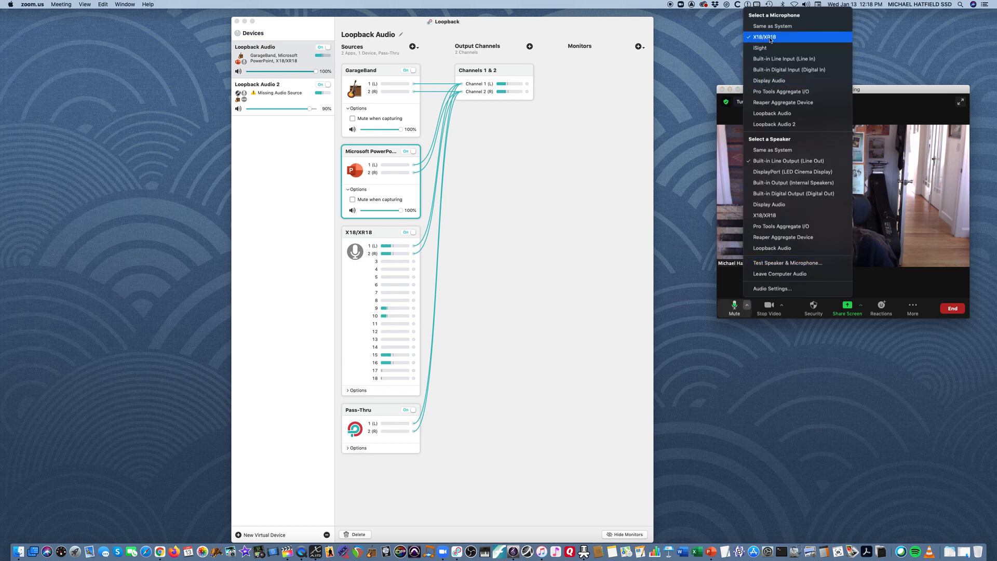
mouse_move(774, 123)
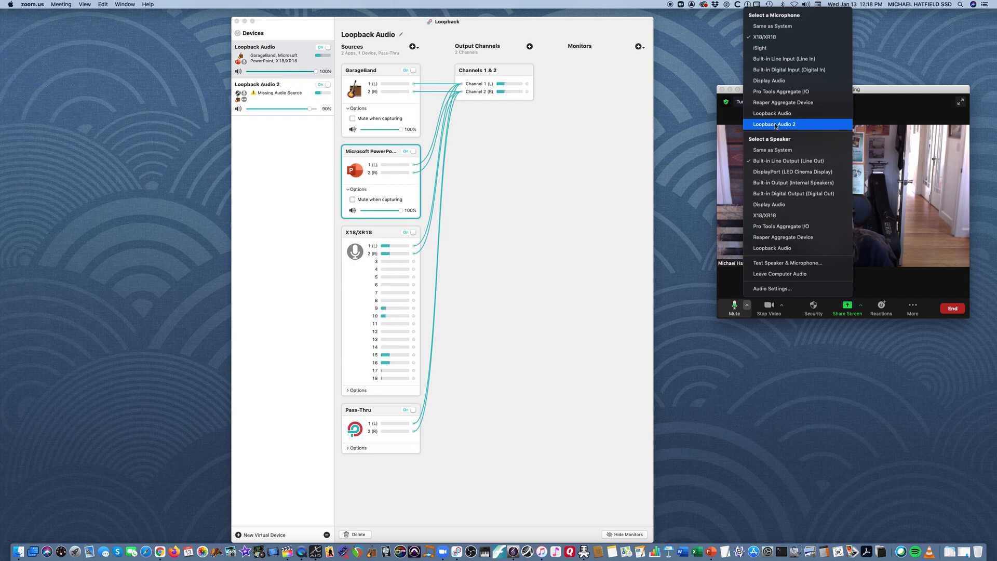
mouse_move(803, 125)
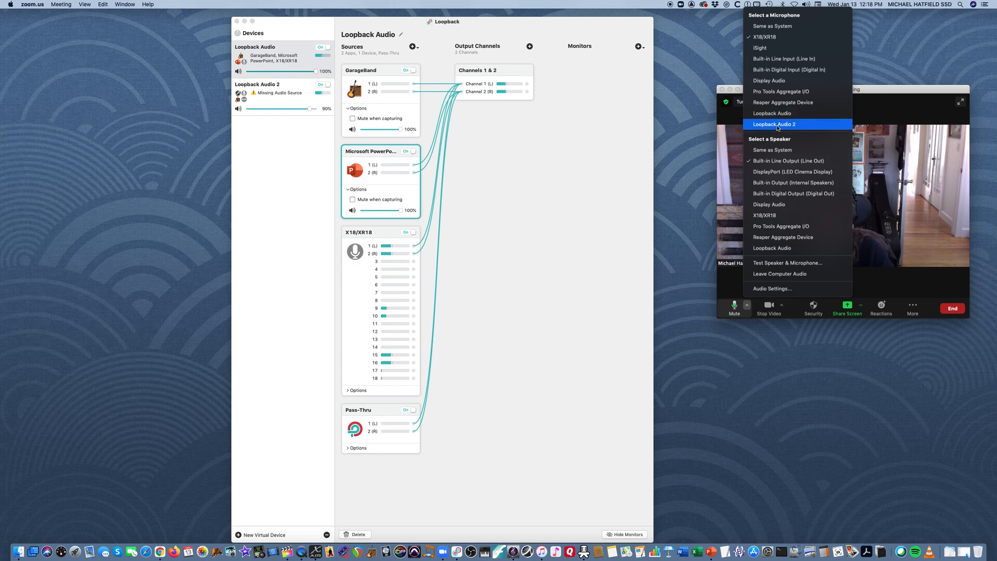
left_click(773, 124)
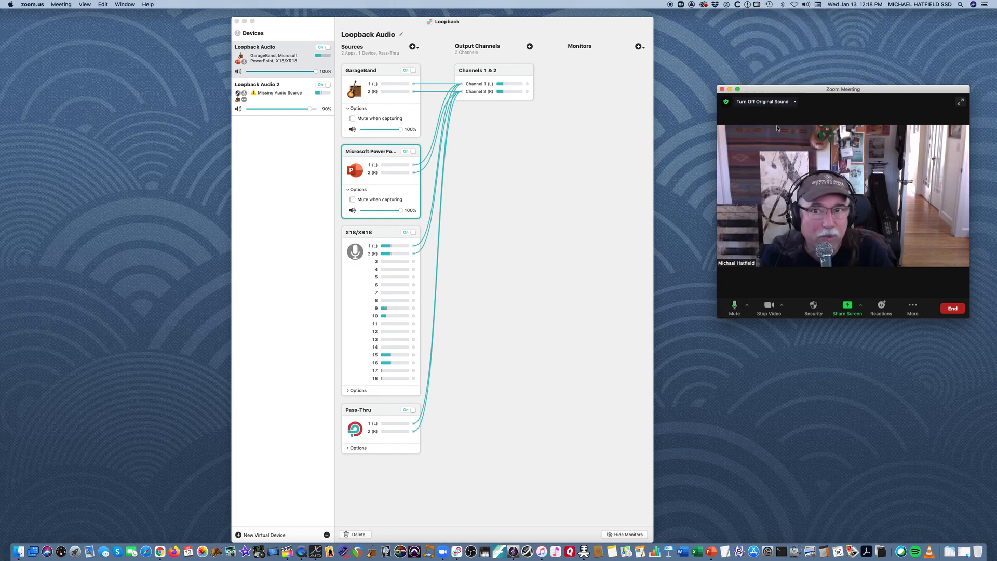
mouse_move(734, 306)
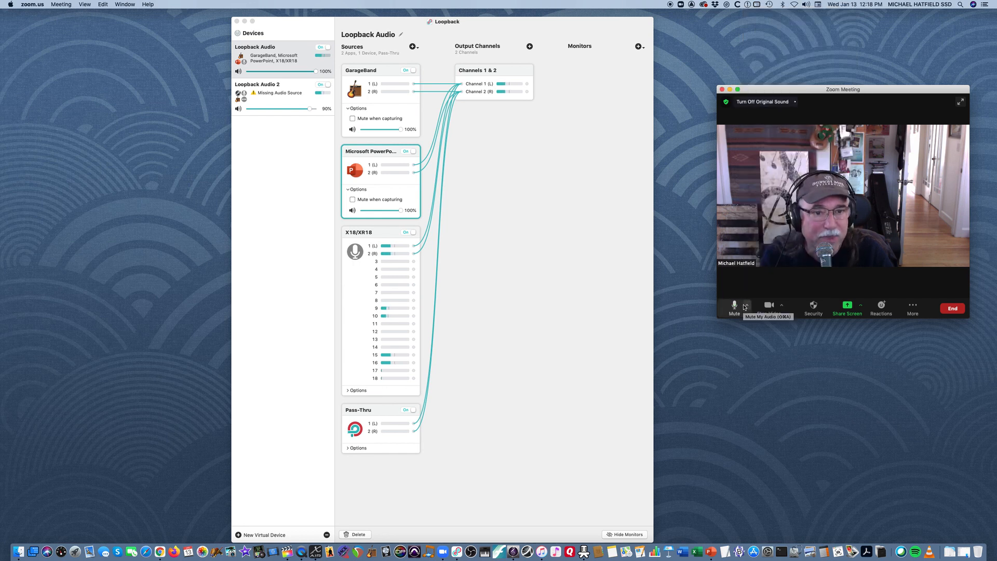
left_click(747, 309)
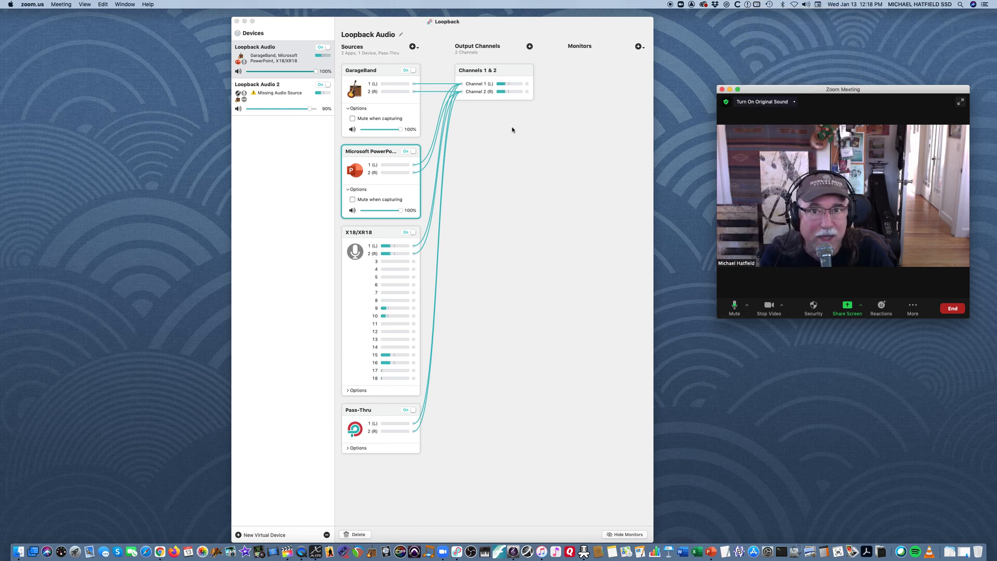
mouse_move(536, 151)
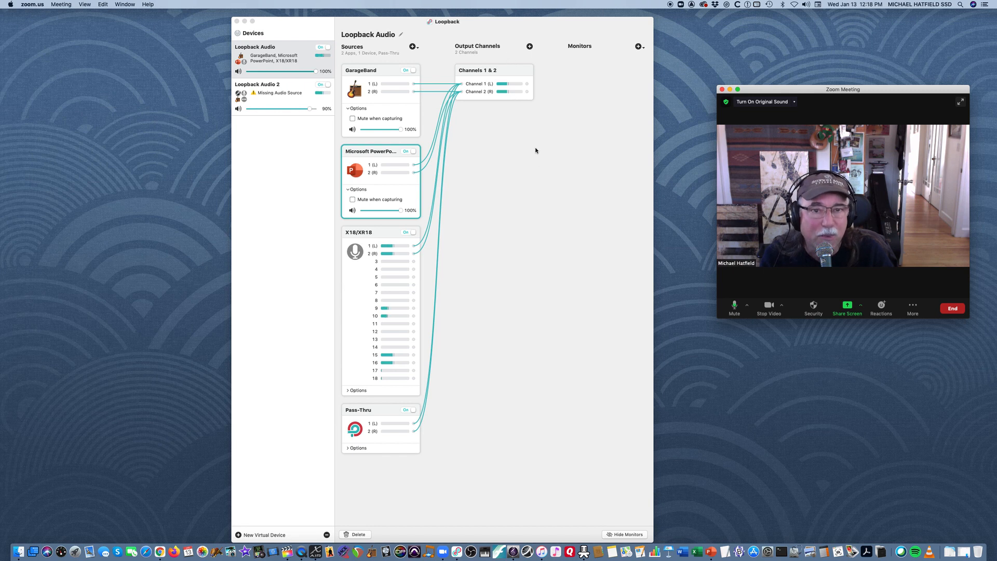
left_click(747, 305)
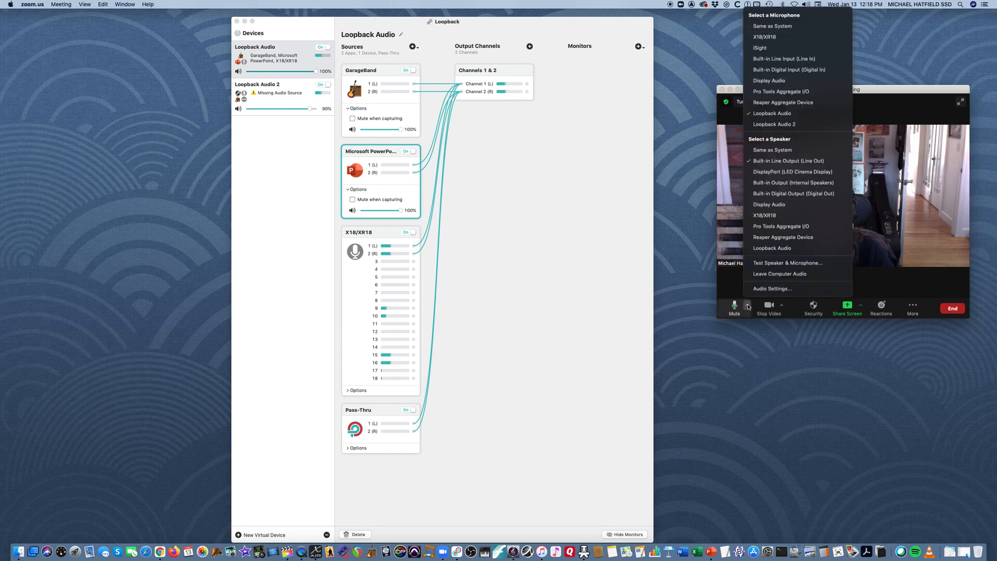
mouse_move(772, 113)
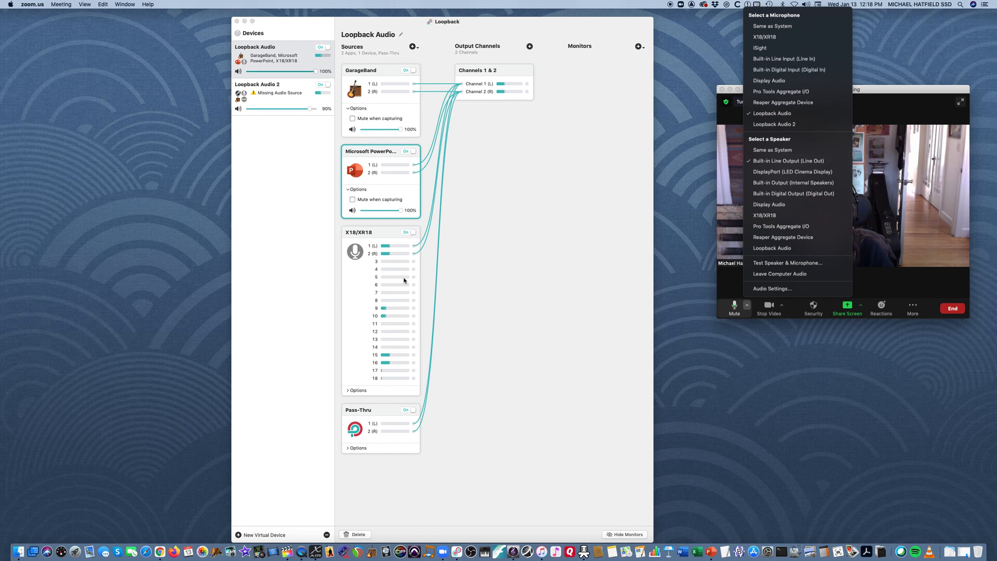
mouse_move(404, 500)
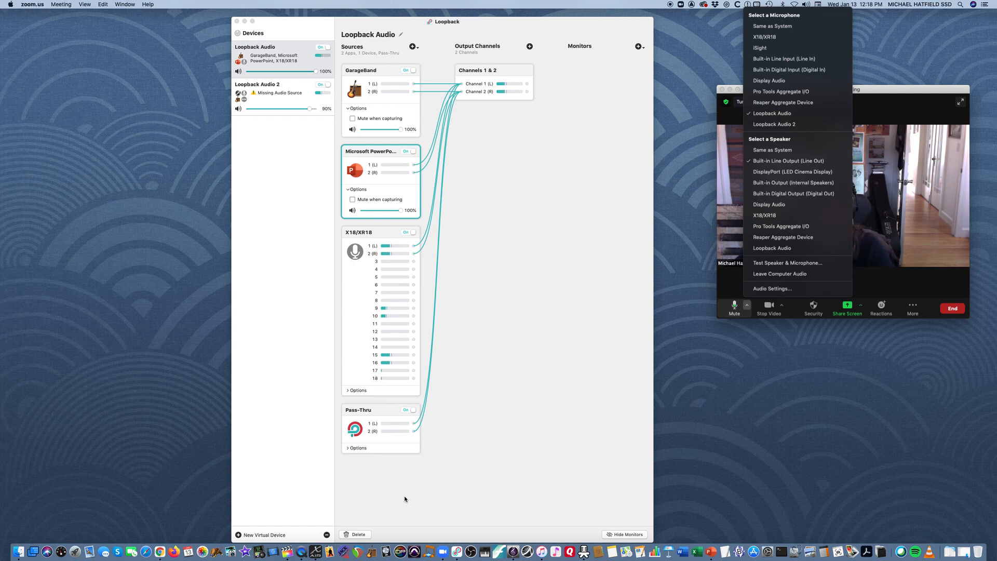
mouse_move(747, 309)
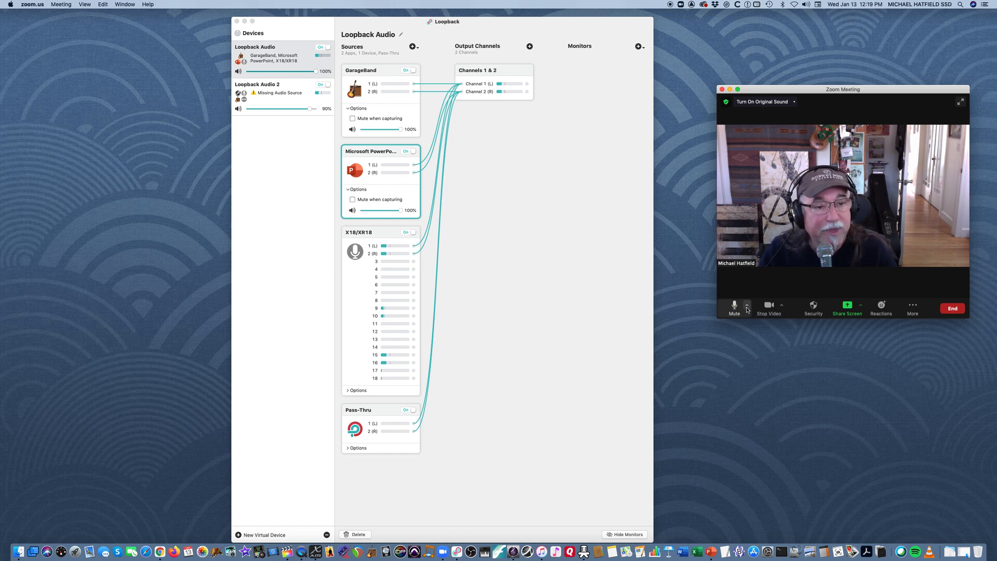
mouse_move(497, 348)
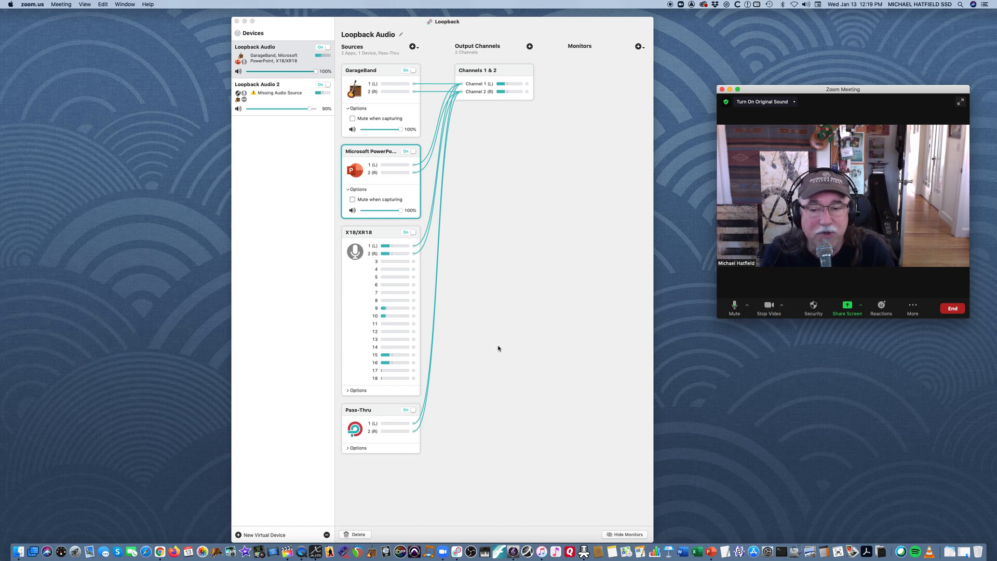
mouse_move(470, 301)
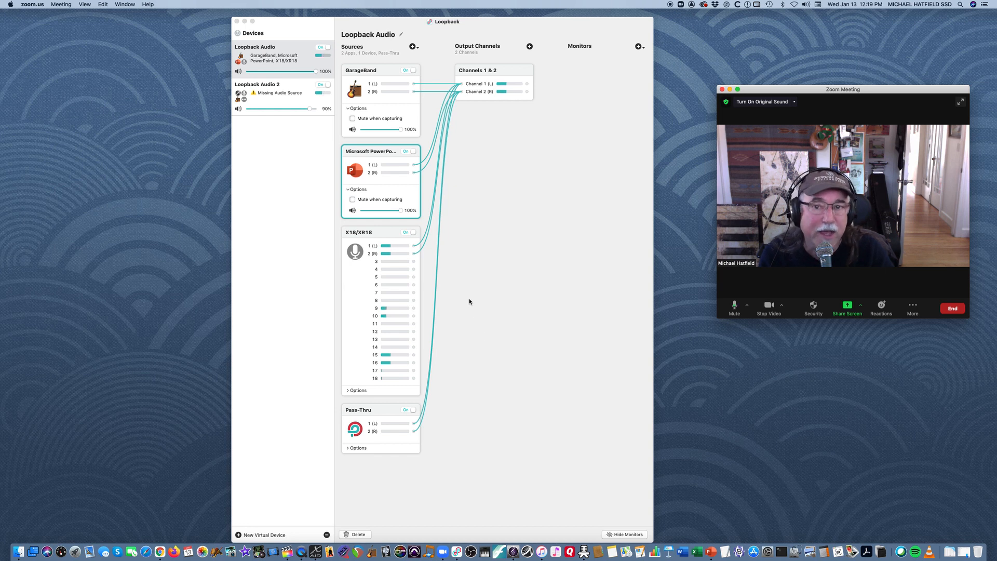
mouse_move(469, 344)
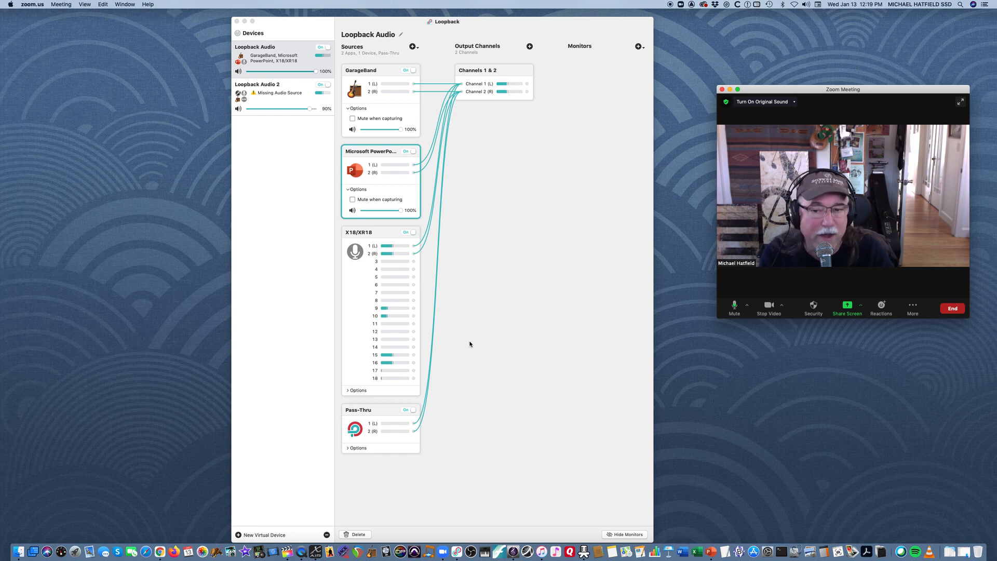
mouse_move(482, 401)
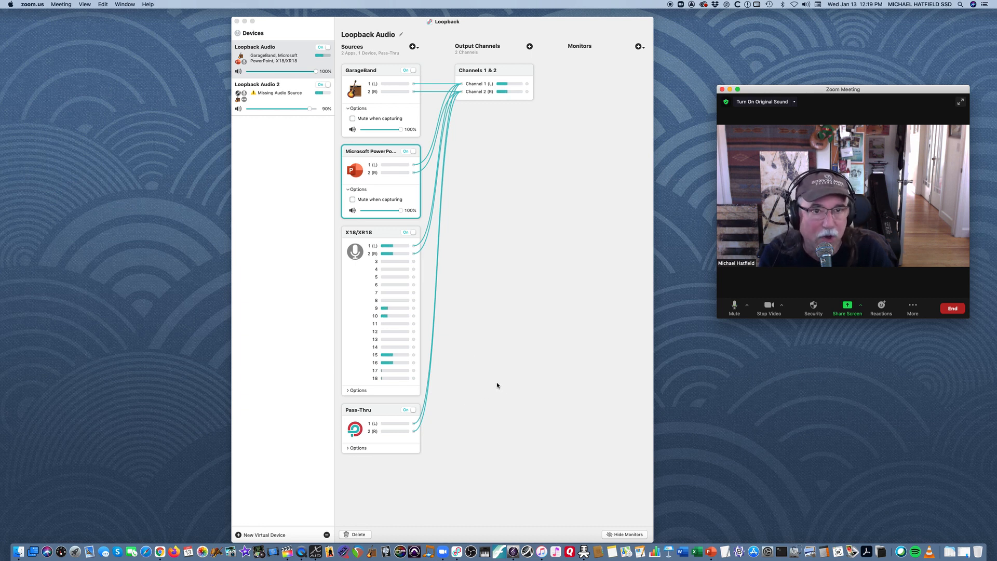
mouse_move(492, 381)
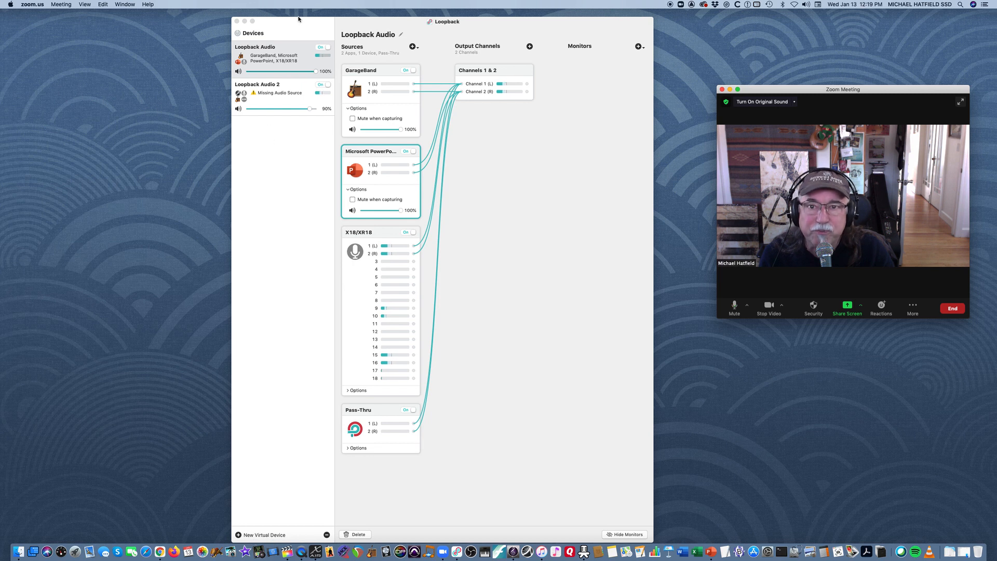
Step: Add Sibelius as a source to channels 1 & 2 with Mute when capturing unchecked
left_click(411, 45)
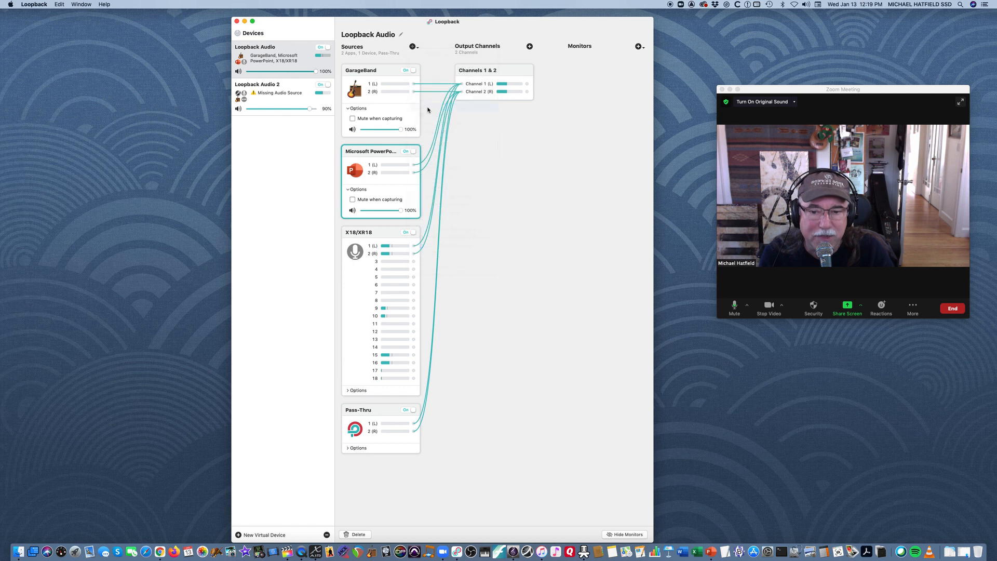
left_click(410, 46)
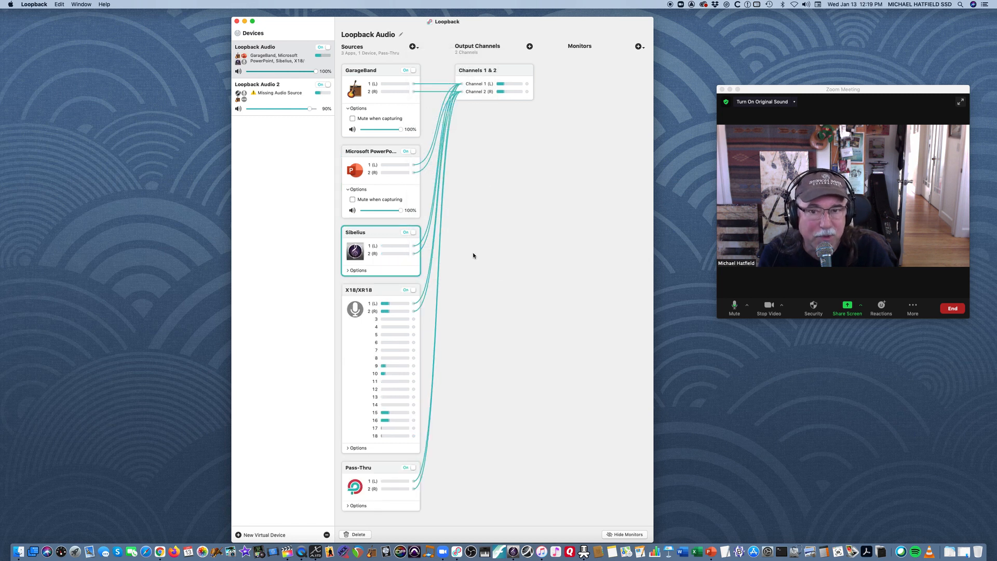
left_click(349, 270)
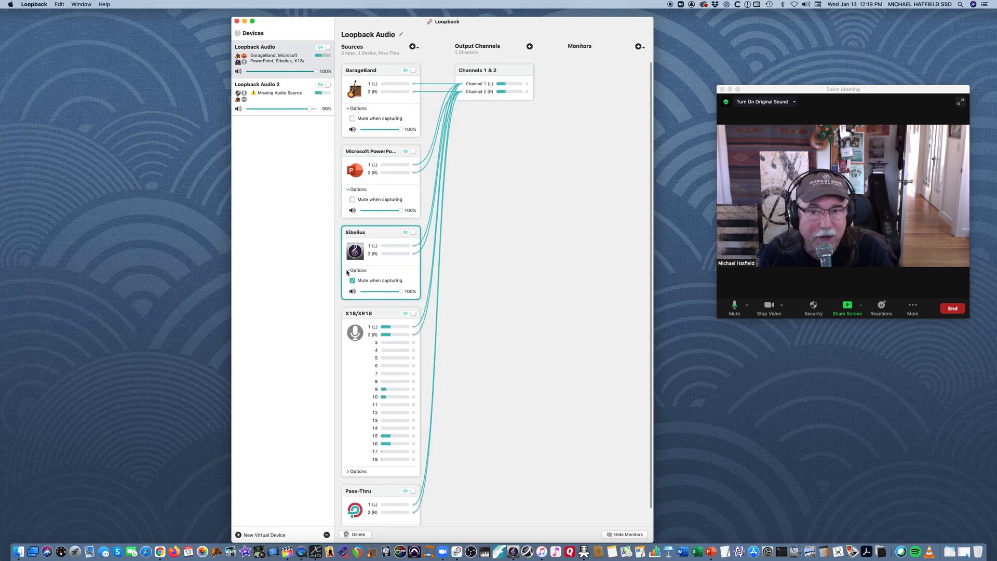
left_click(353, 281)
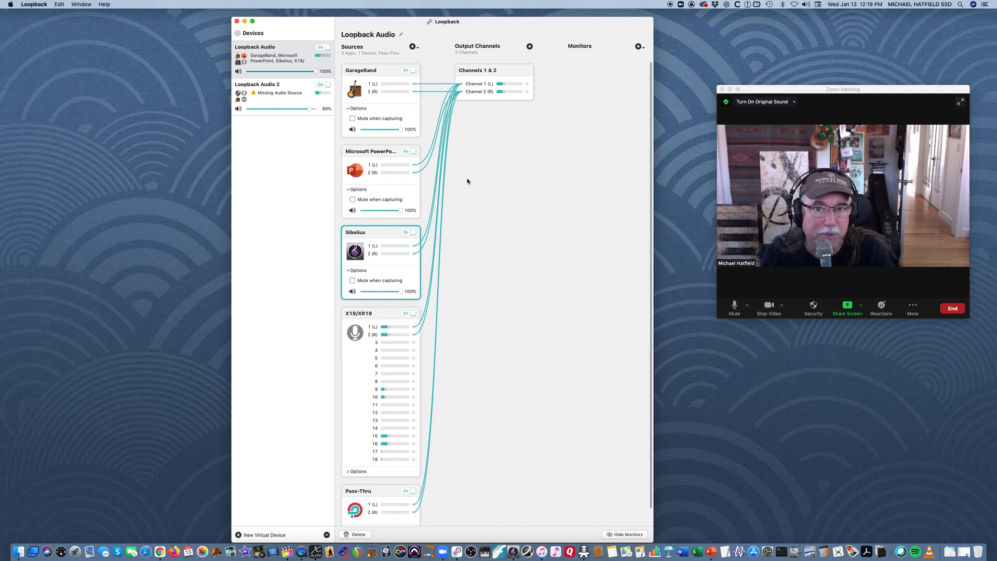
mouse_move(503, 72)
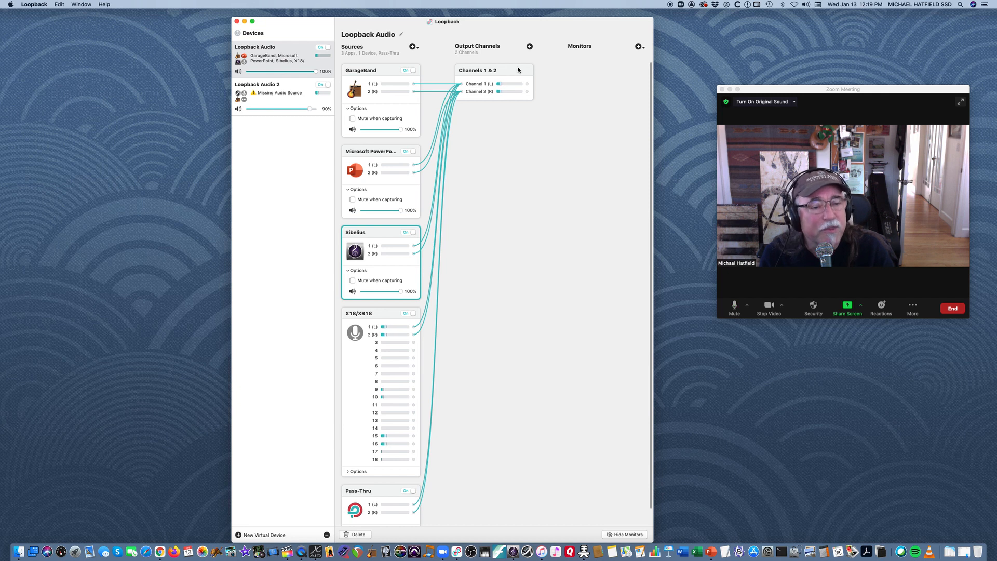
mouse_move(626, 57)
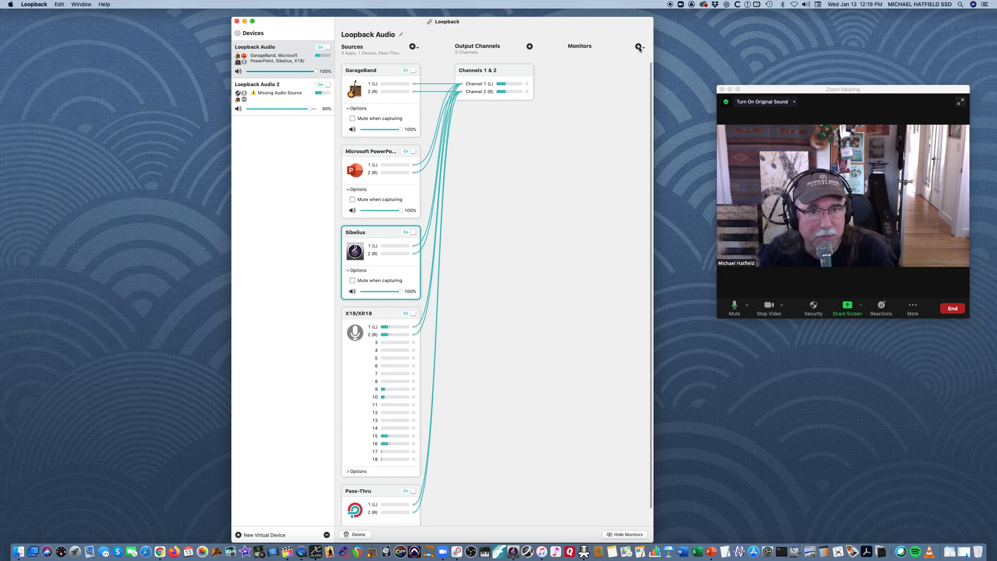
left_click(640, 47)
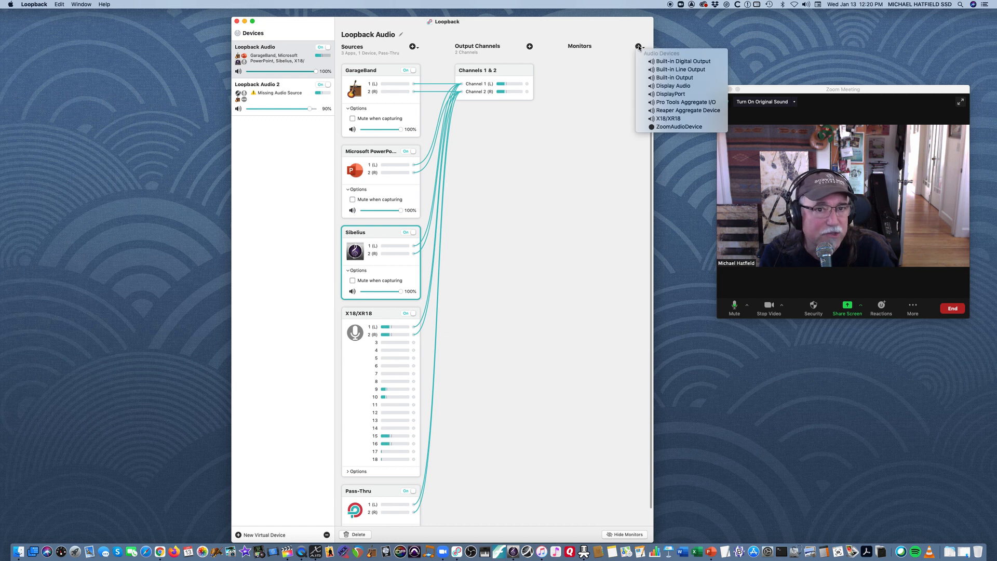
mouse_move(687, 110)
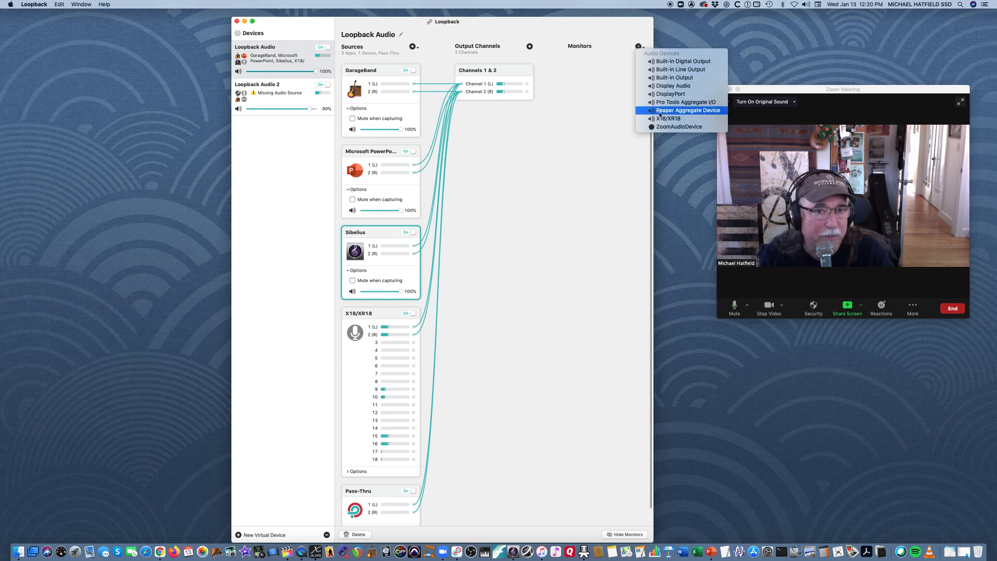
mouse_move(687, 118)
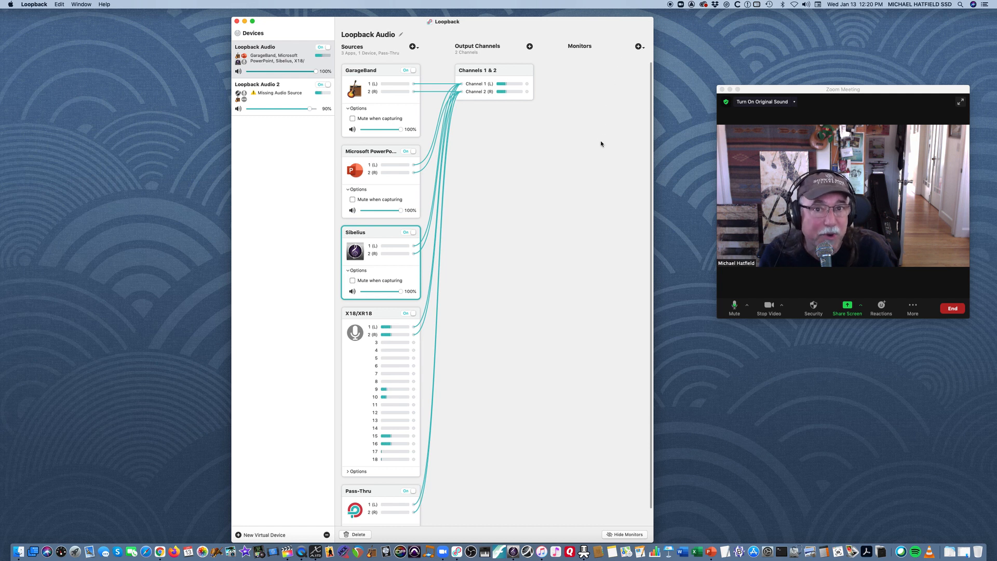
mouse_move(574, 219)
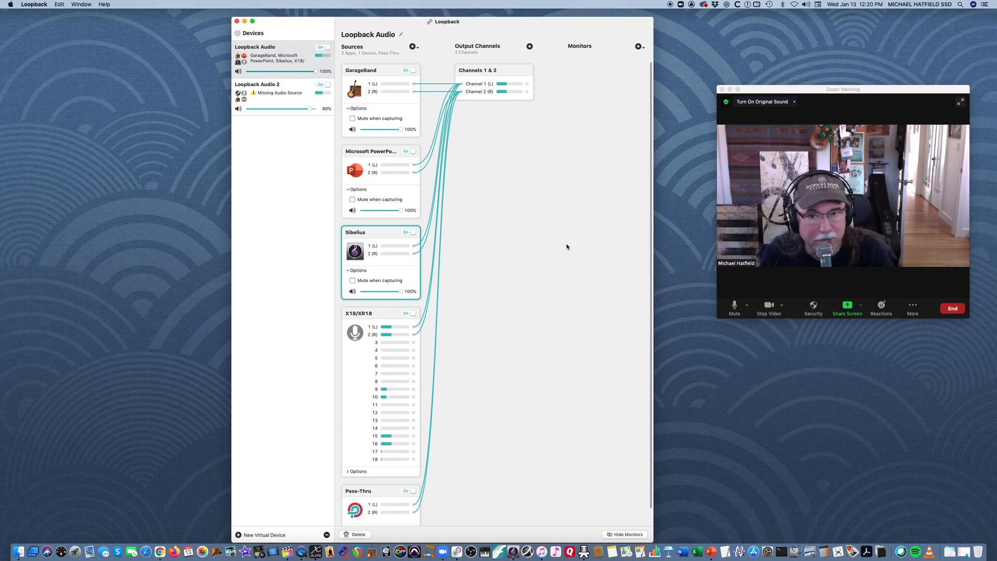
mouse_move(538, 313)
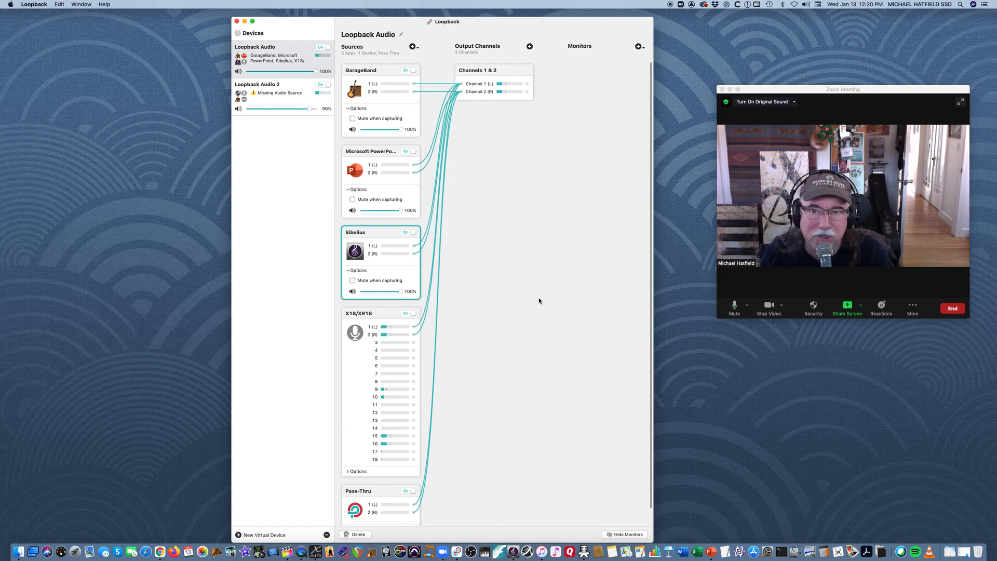
mouse_move(549, 294)
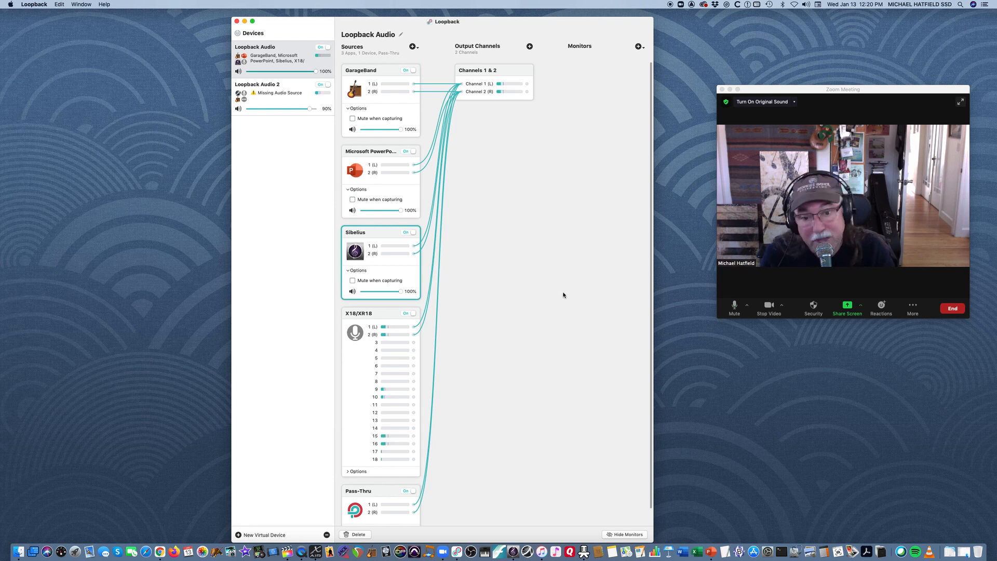
mouse_move(558, 246)
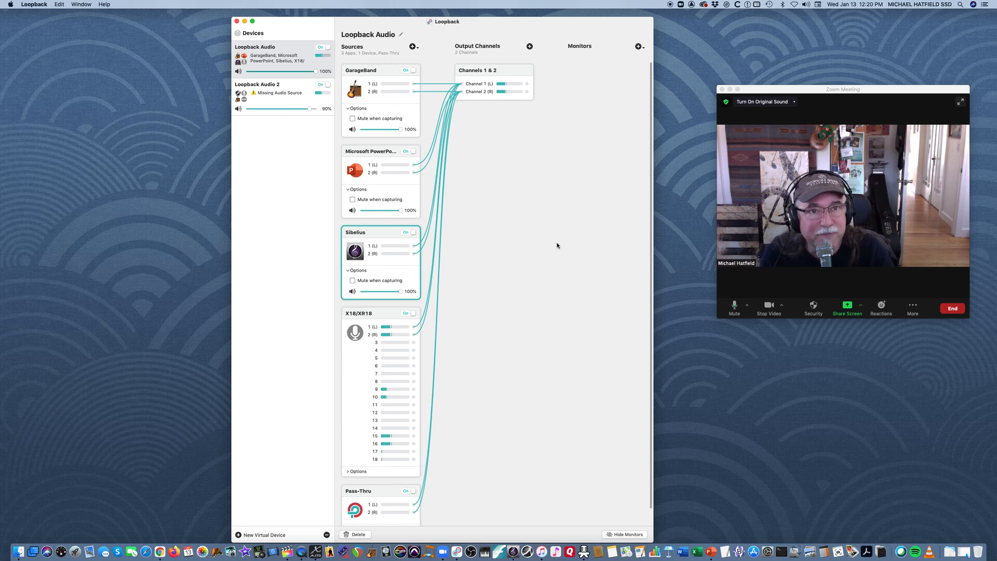